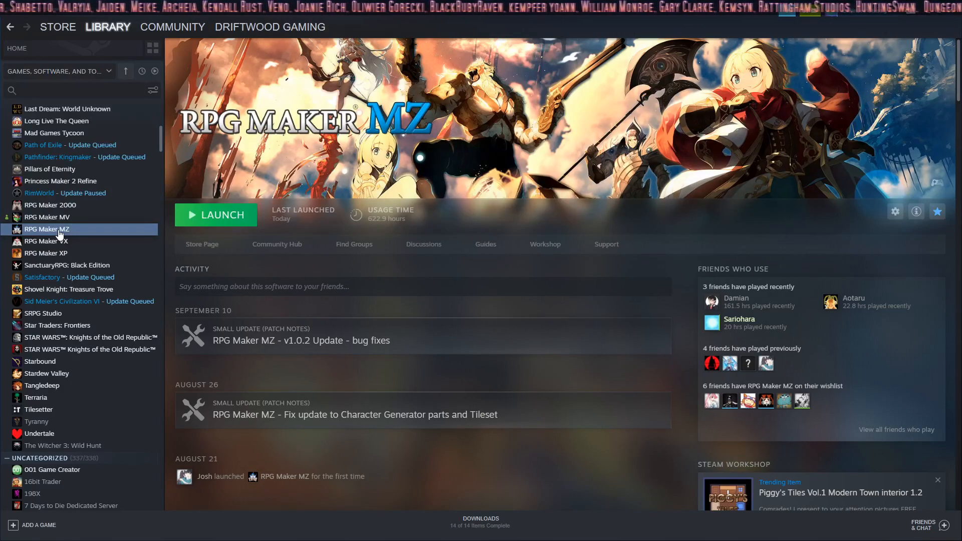
- Show the Local Files properties of RPG Maker MZ from the Steam library
right_click(46, 228)
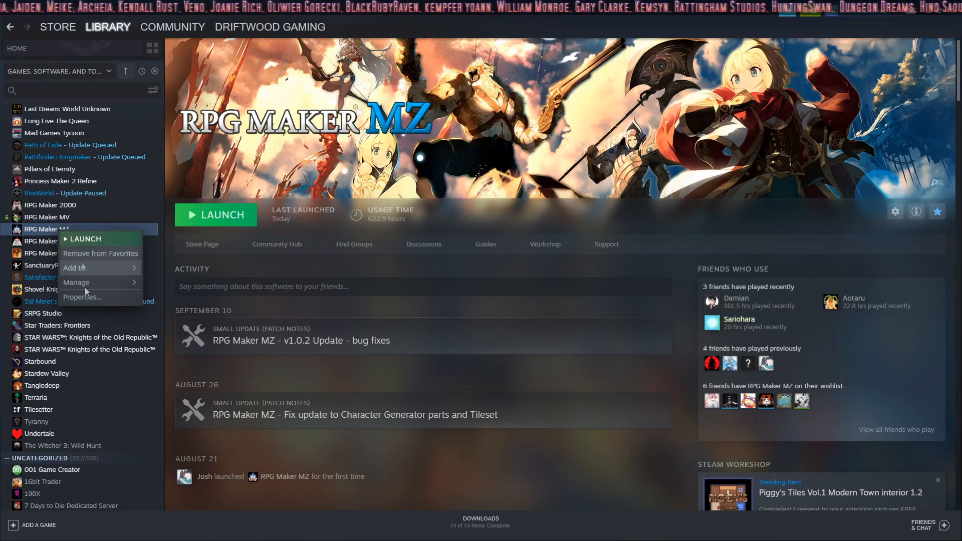
left_click(82, 296)
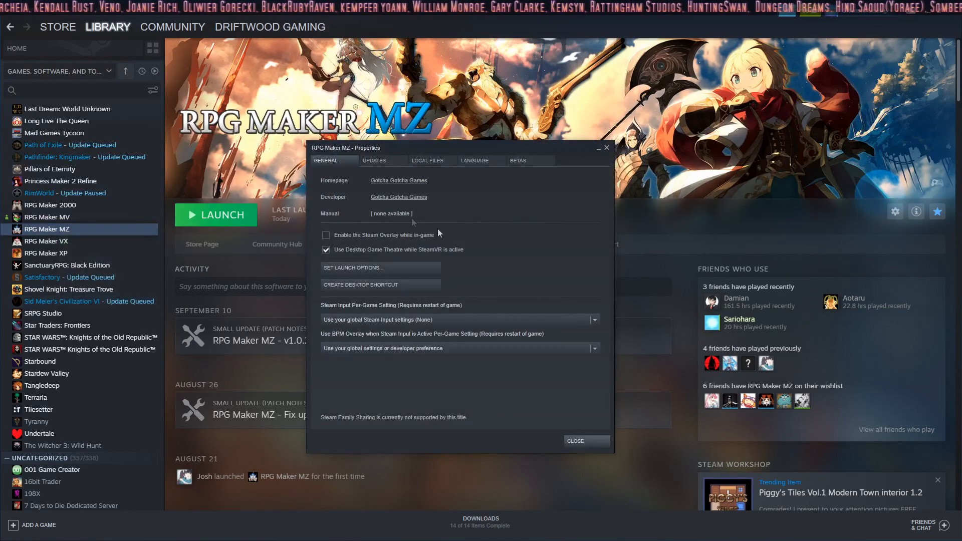
left_click(427, 160)
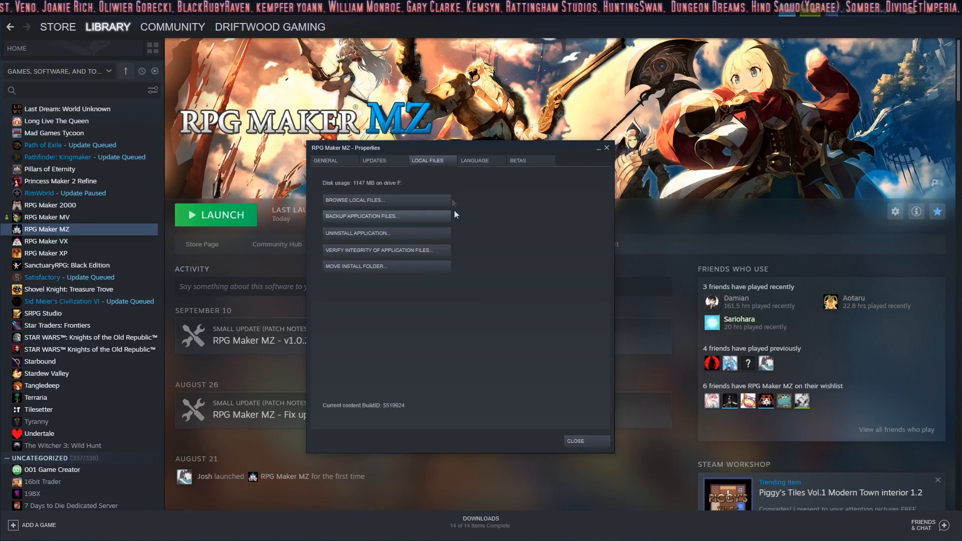
mouse_move(353, 206)
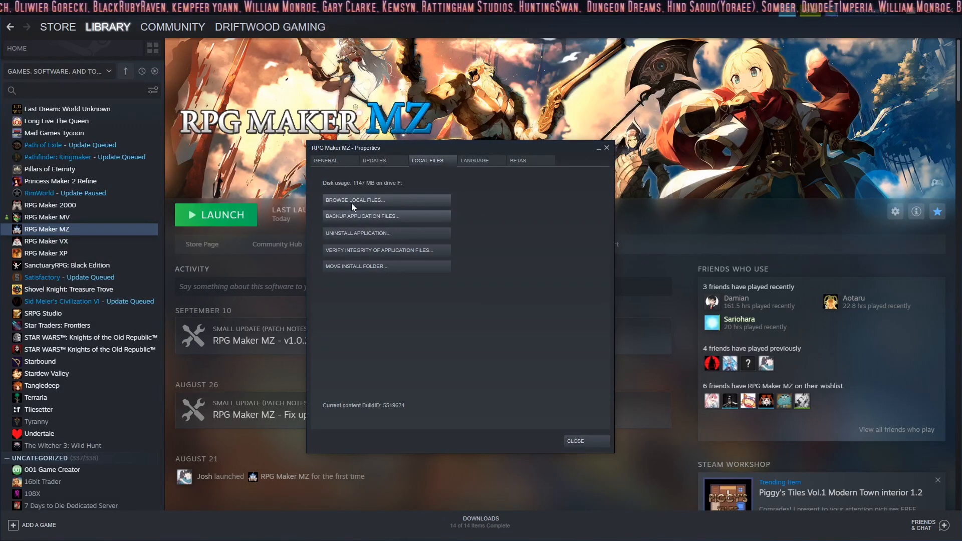
mouse_move(606, 150)
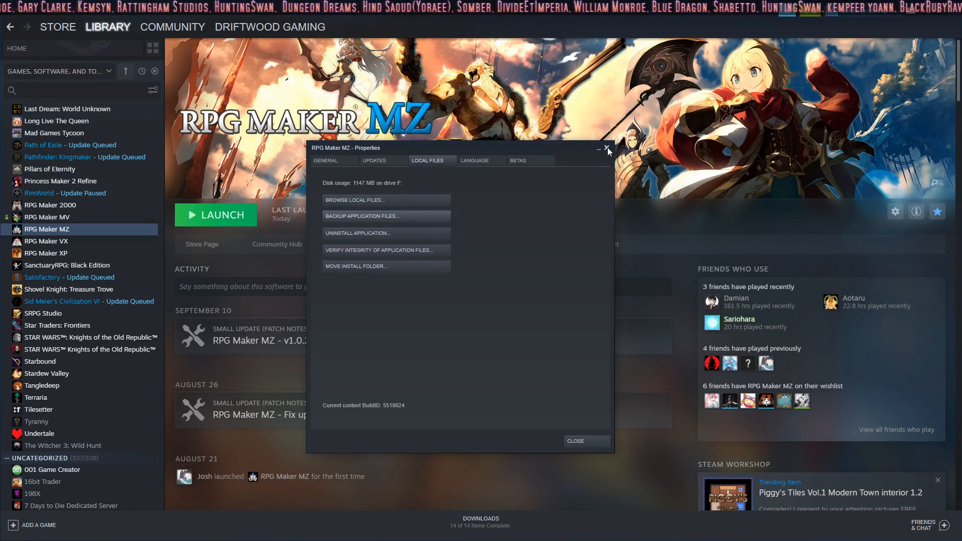
- Browse into the generator folder of the RPG Maker MZ install, listing Face, SV, TV, TVD and Variation
left_click(356, 200)
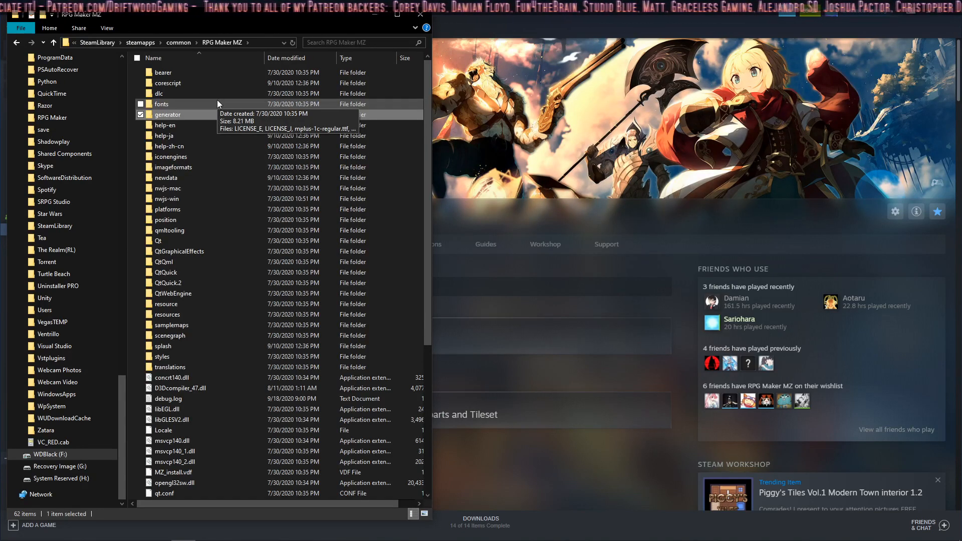
mouse_move(168, 114)
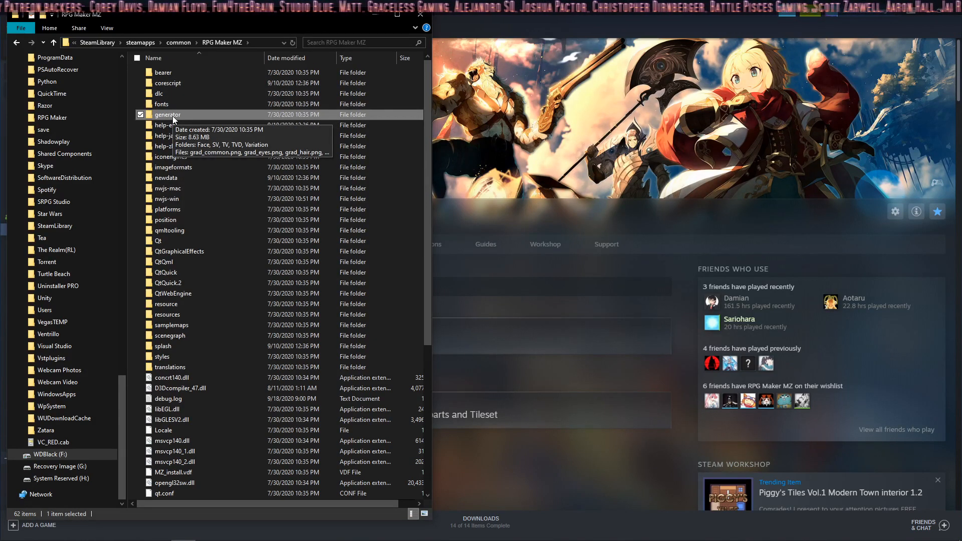
double_click(167, 114)
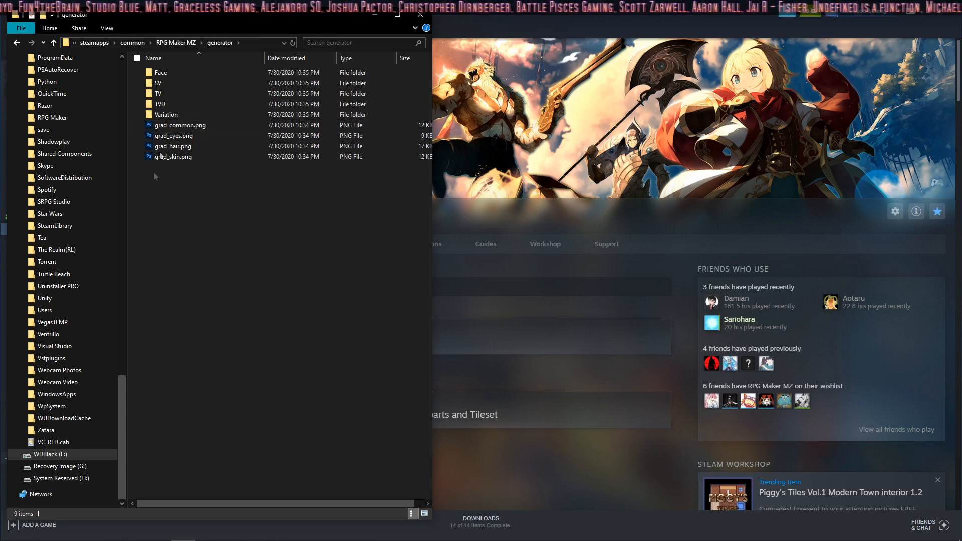
mouse_move(178, 72)
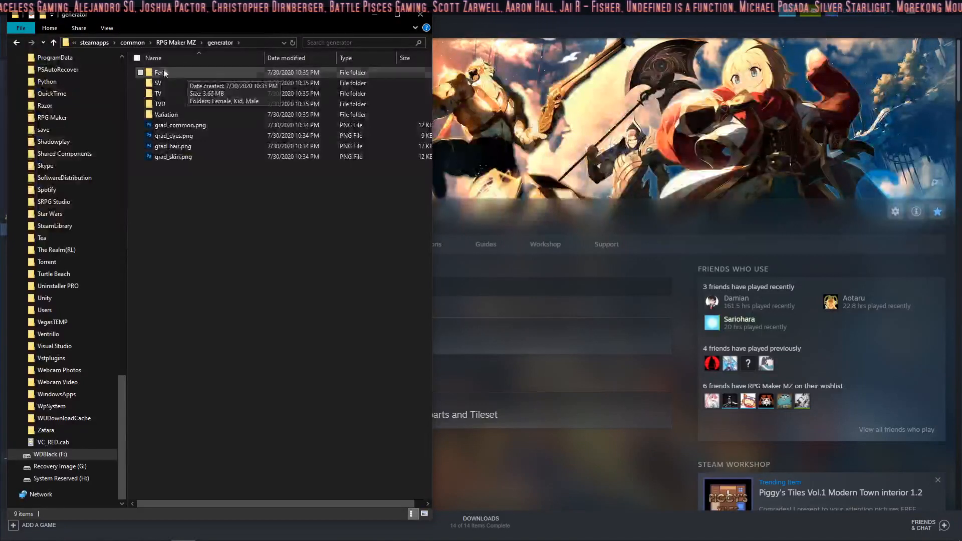
mouse_move(171, 84)
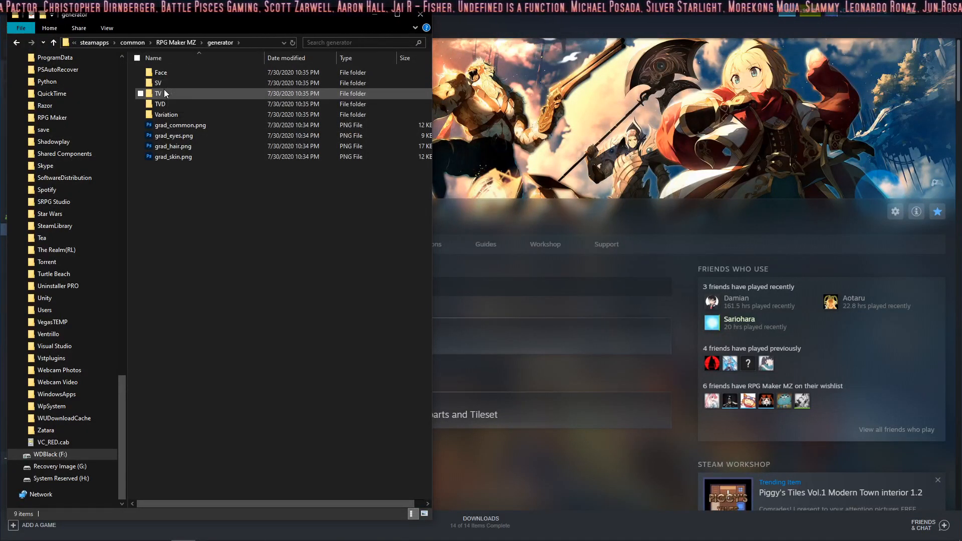
left_click(159, 103)
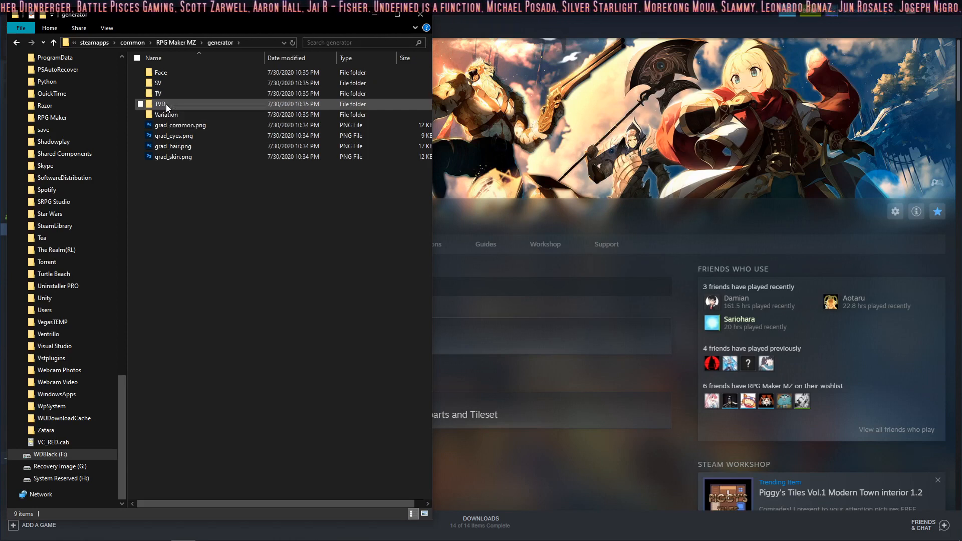
mouse_move(165, 114)
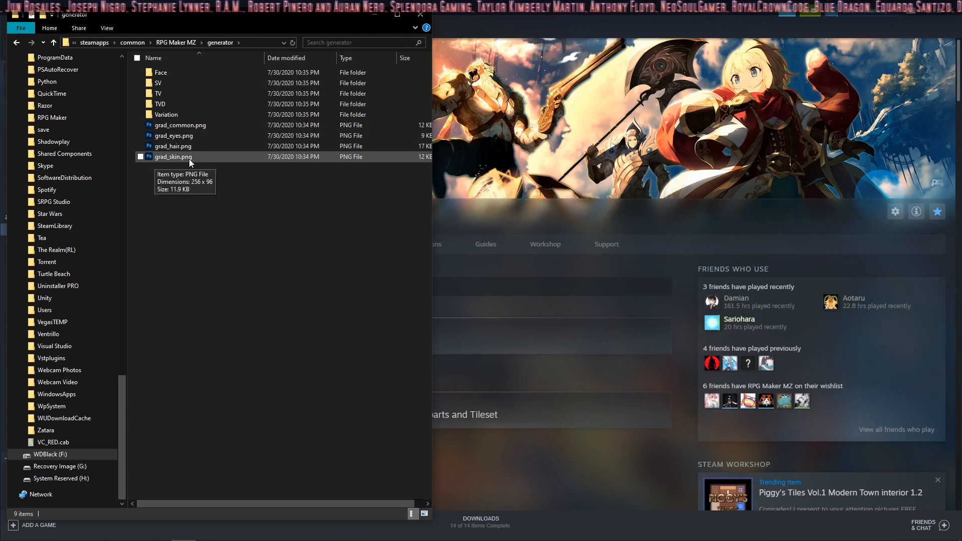
left_click(173, 135)
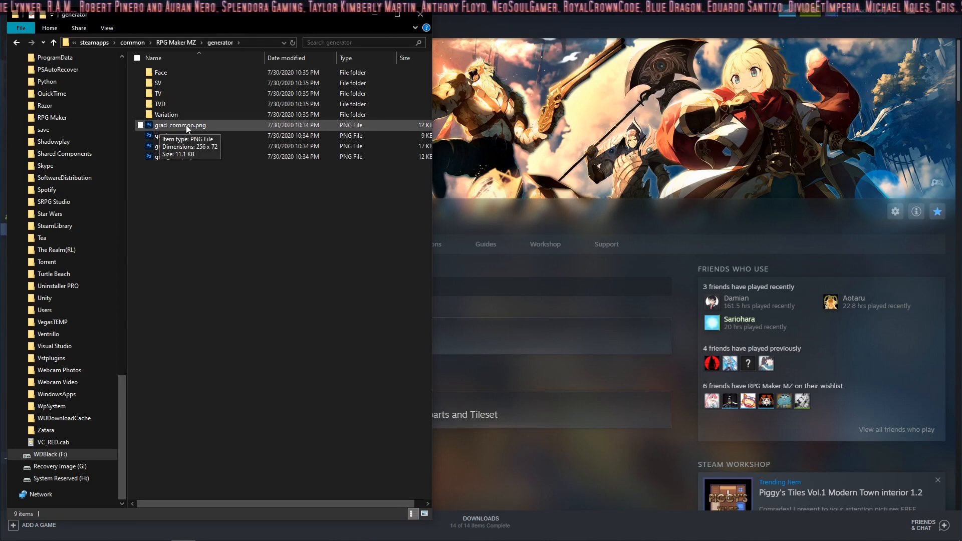
mouse_move(160, 72)
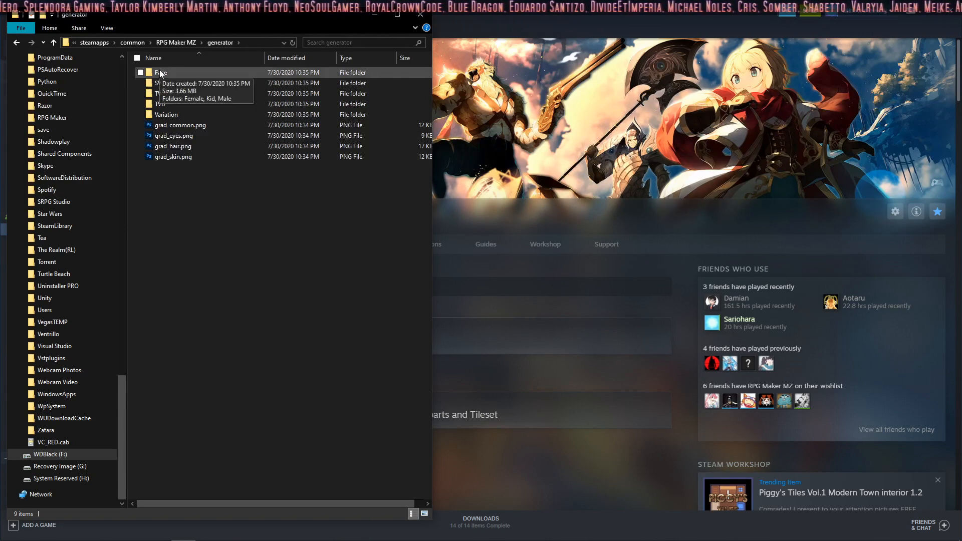
- Look through the Face > Female FG_ part images with the Character Generator open alongside
double_click(161, 72)
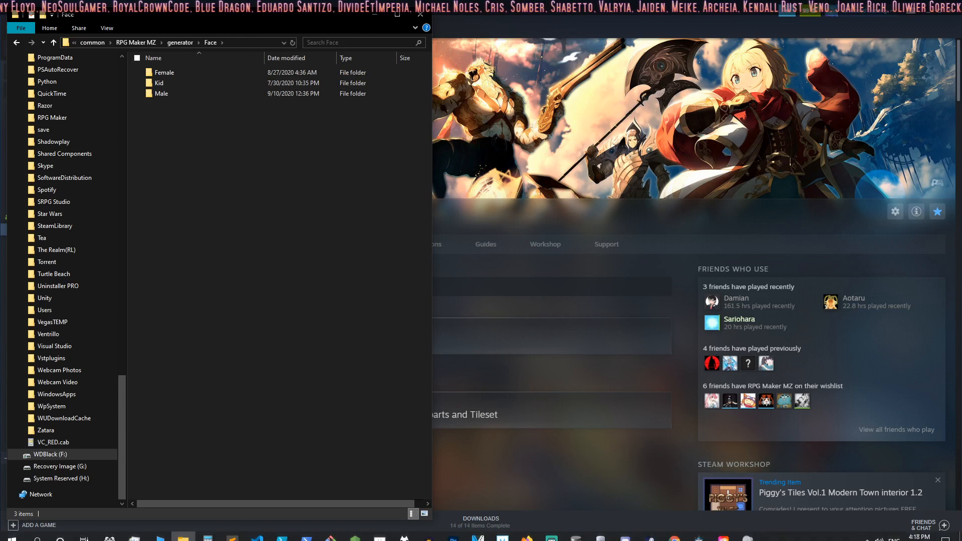
left_click(164, 72)
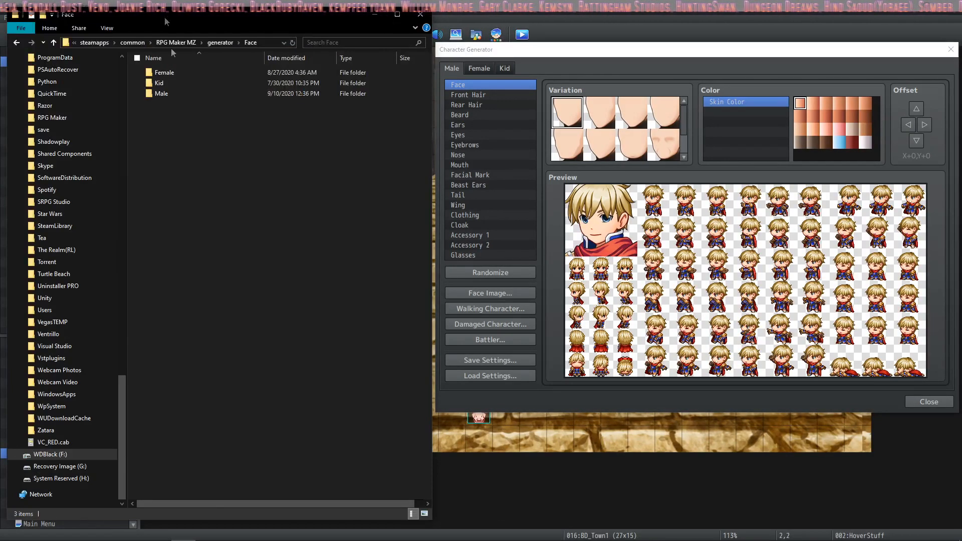
double_click(163, 72)
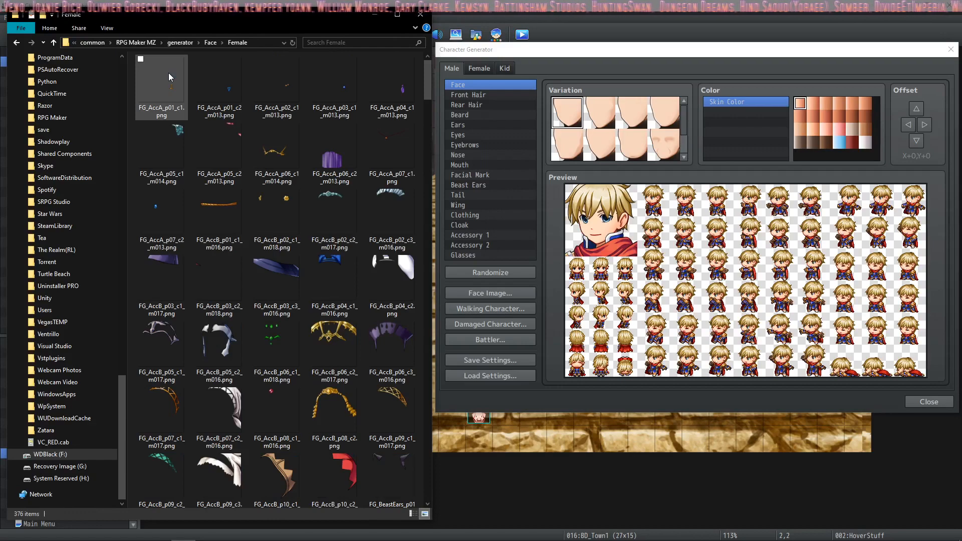
scroll("down", 3)
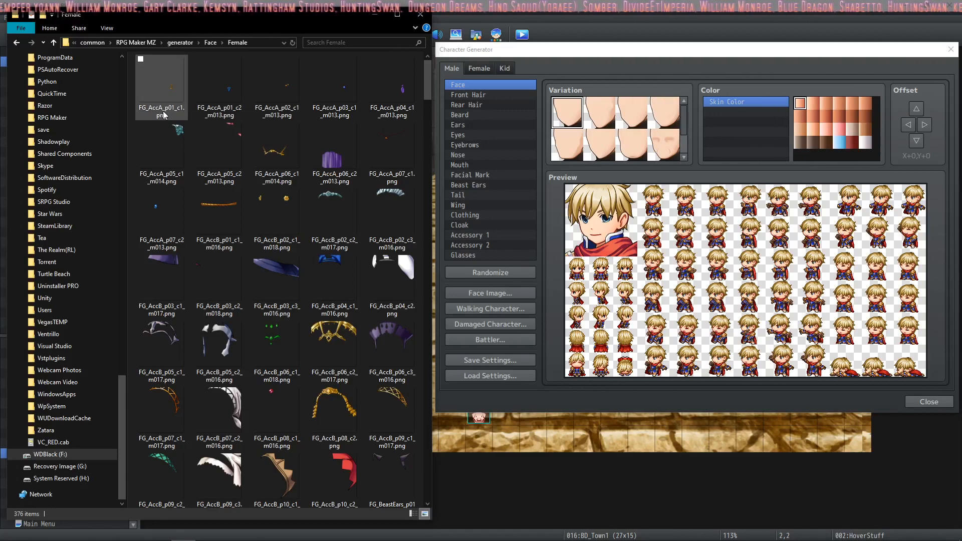
mouse_move(159, 107)
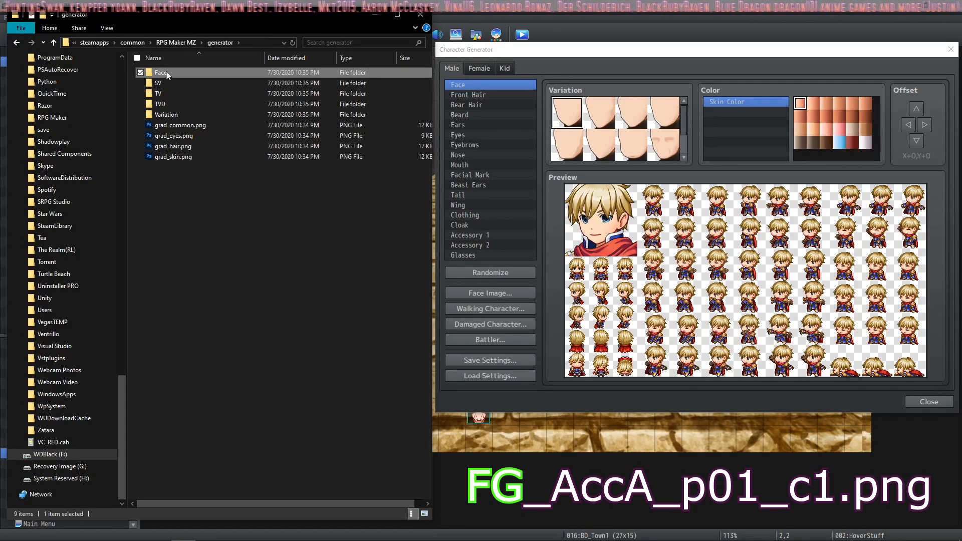
mouse_move(160, 72)
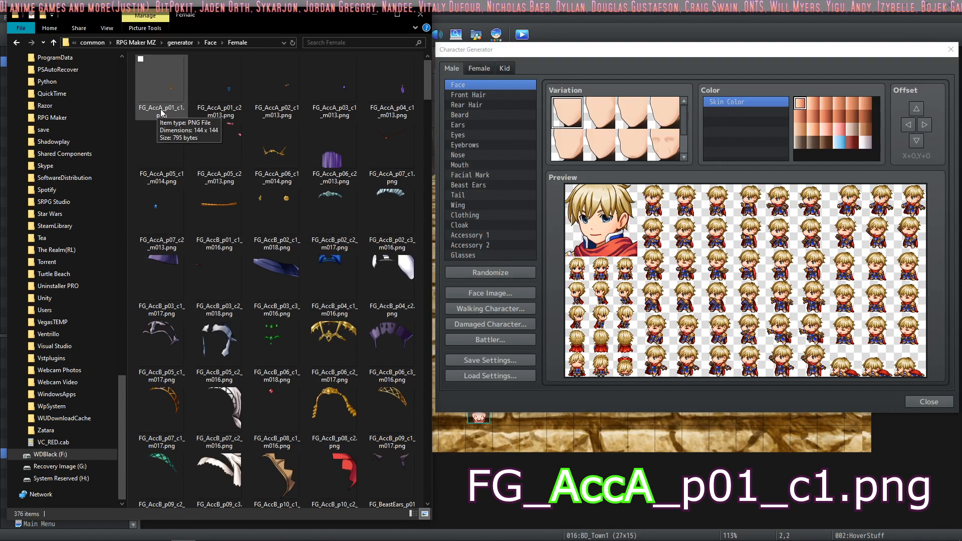
left_click(474, 282)
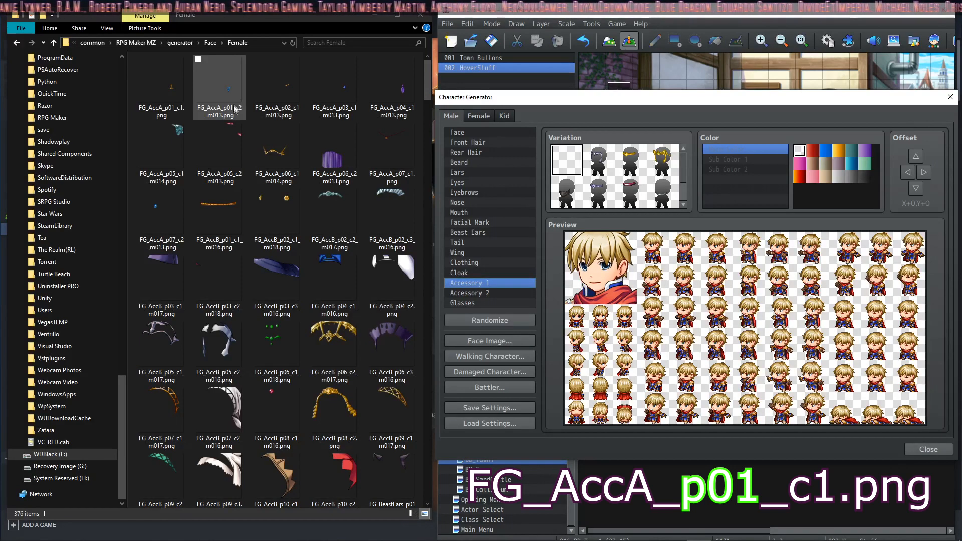
mouse_move(221, 96)
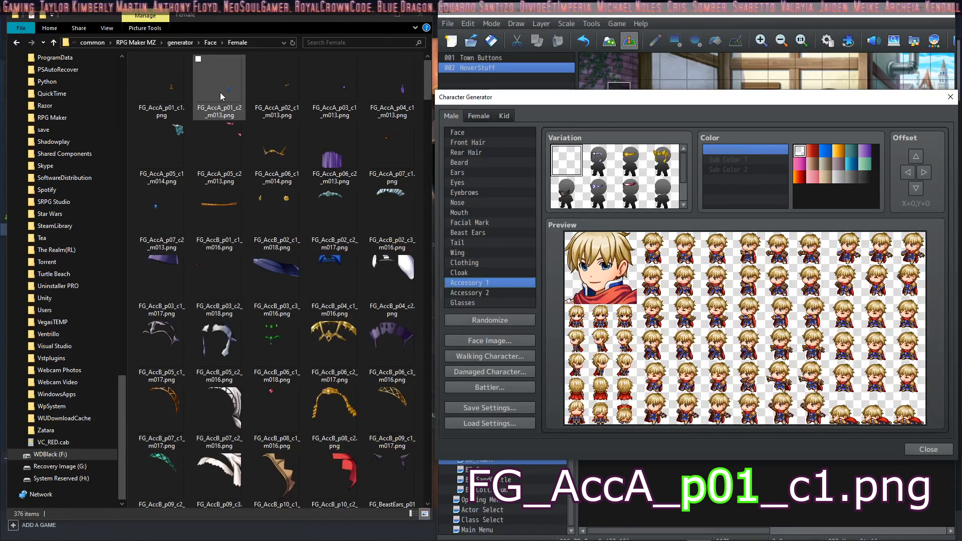
mouse_move(242, 114)
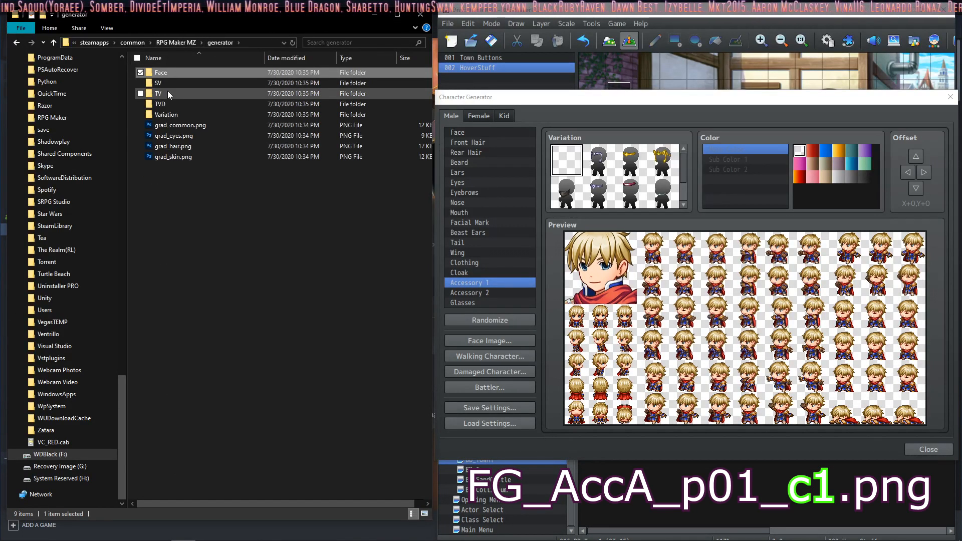
- Browse the TV folder, then view Wing, Rear Hair, Clothing and Accessory 2 variations in the Character Generator
double_click(159, 93)
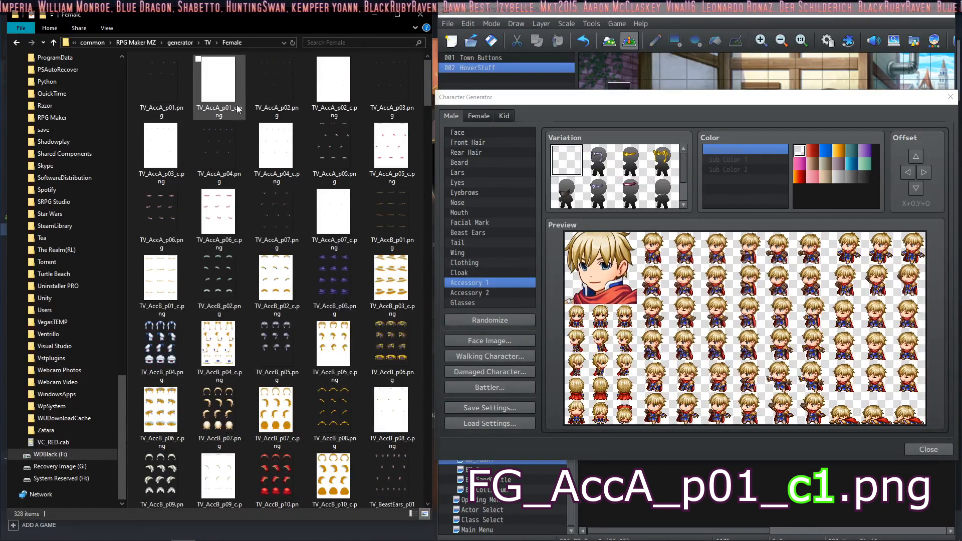
mouse_move(218, 107)
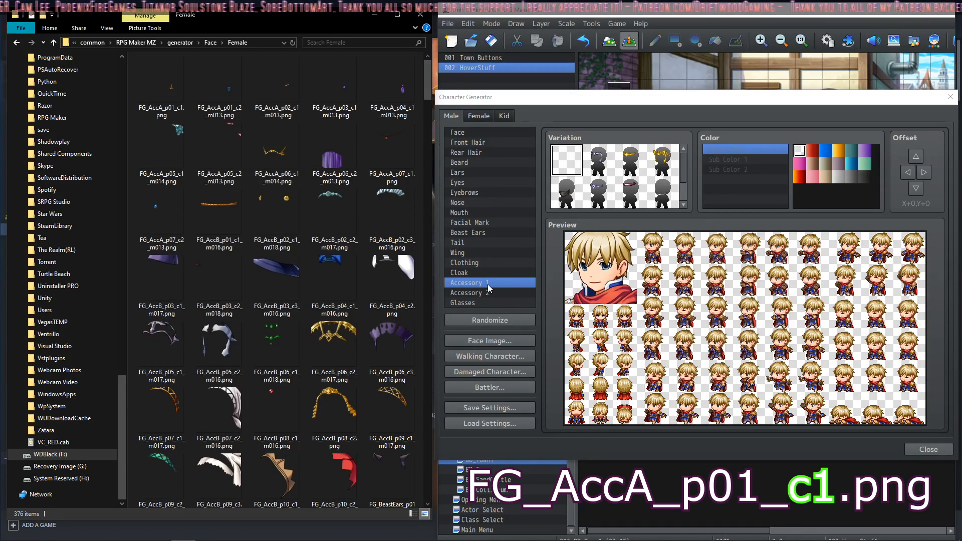
left_click(472, 252)
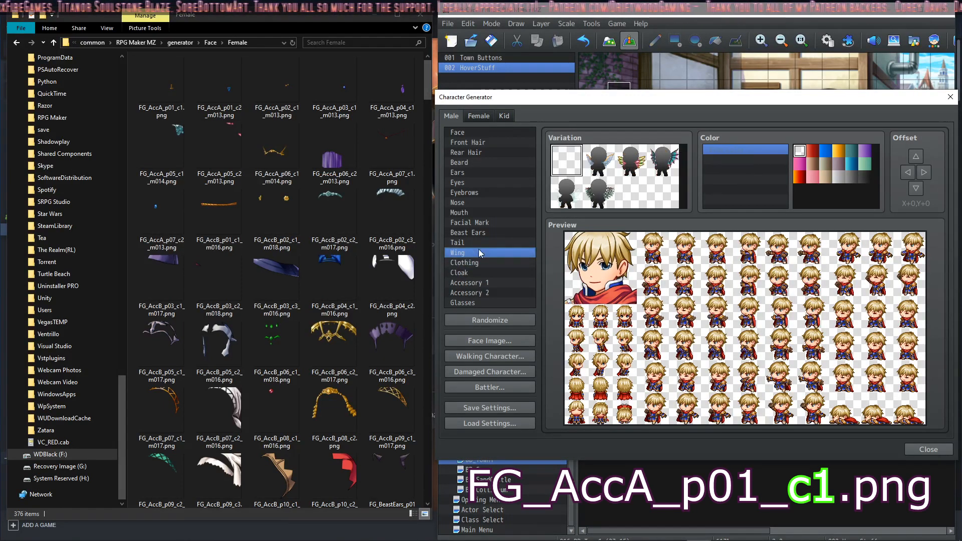
left_click(468, 152)
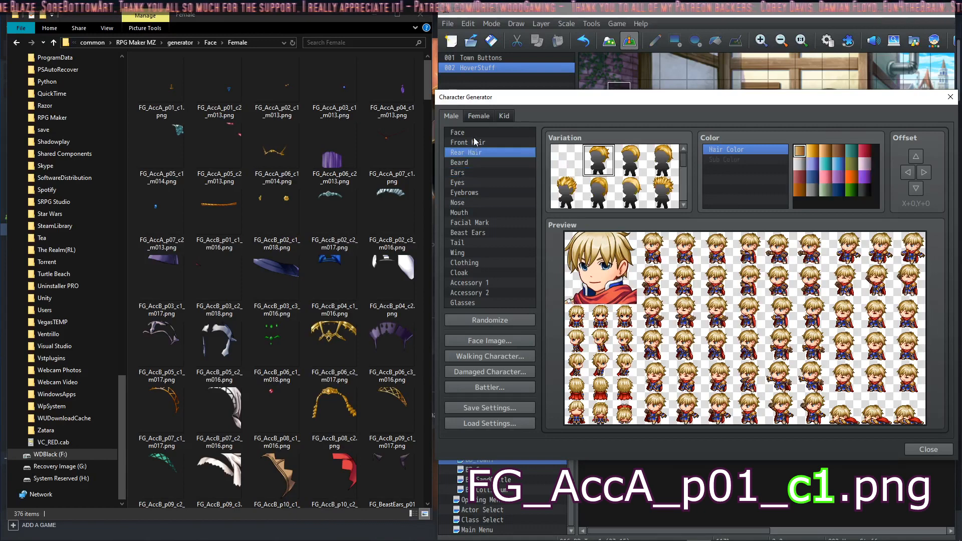
left_click(464, 262)
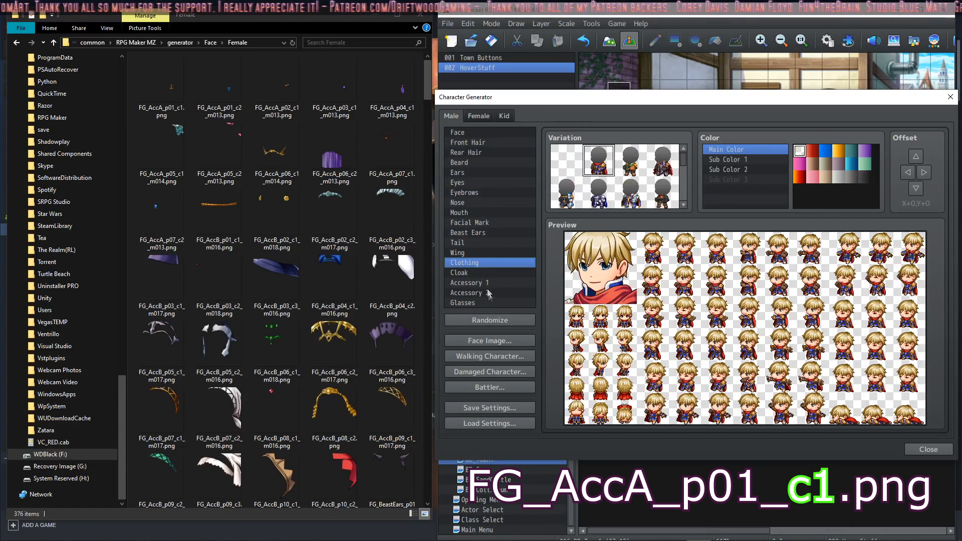
left_click(470, 293)
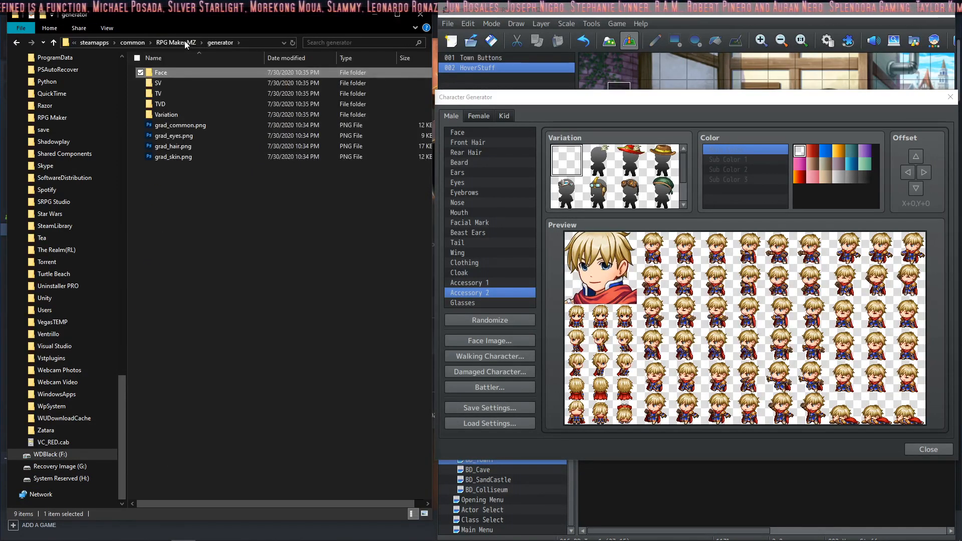
mouse_move(174, 146)
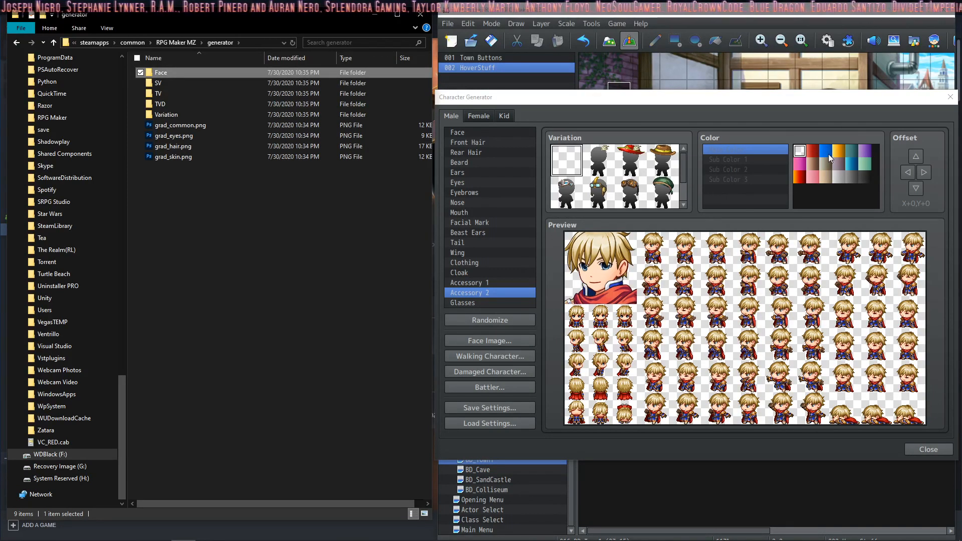
left_click(824, 151)
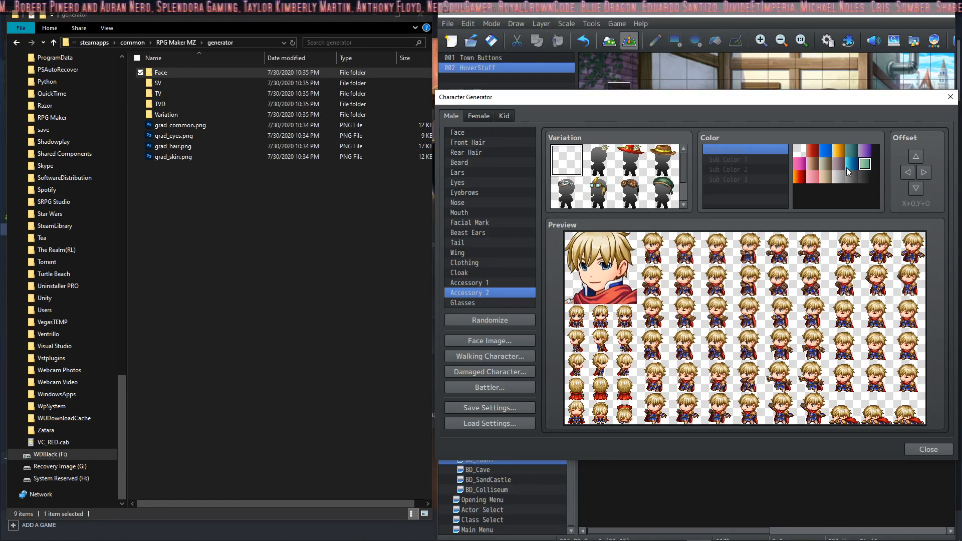
left_click(798, 163)
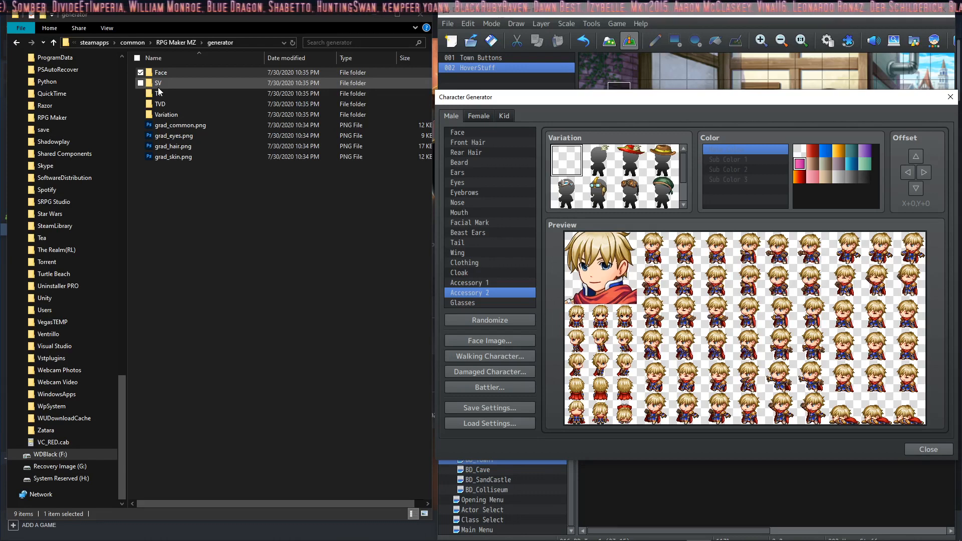
- Back up generator as 'generator - Copy' in the RPG Maker MZ folder and reopen generator
left_click(160, 72)
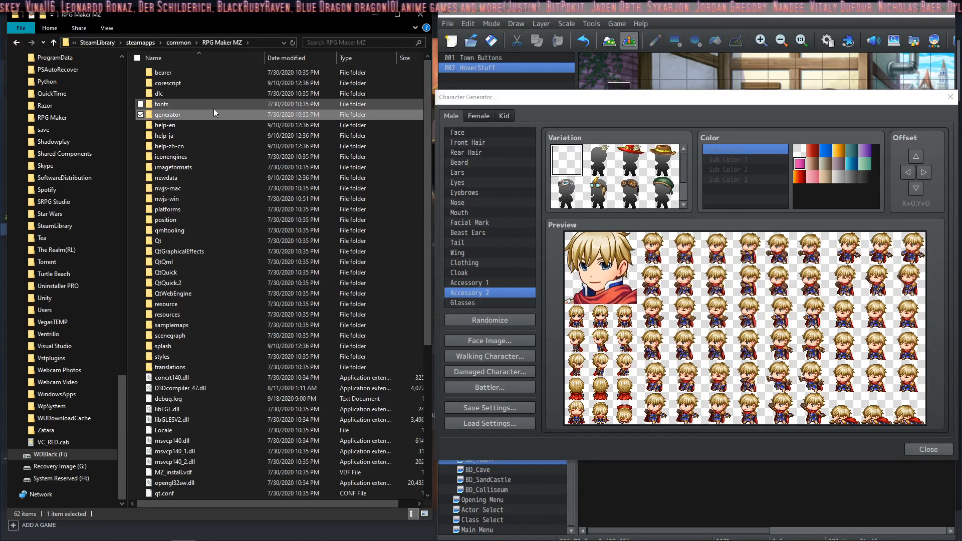
mouse_move(174, 116)
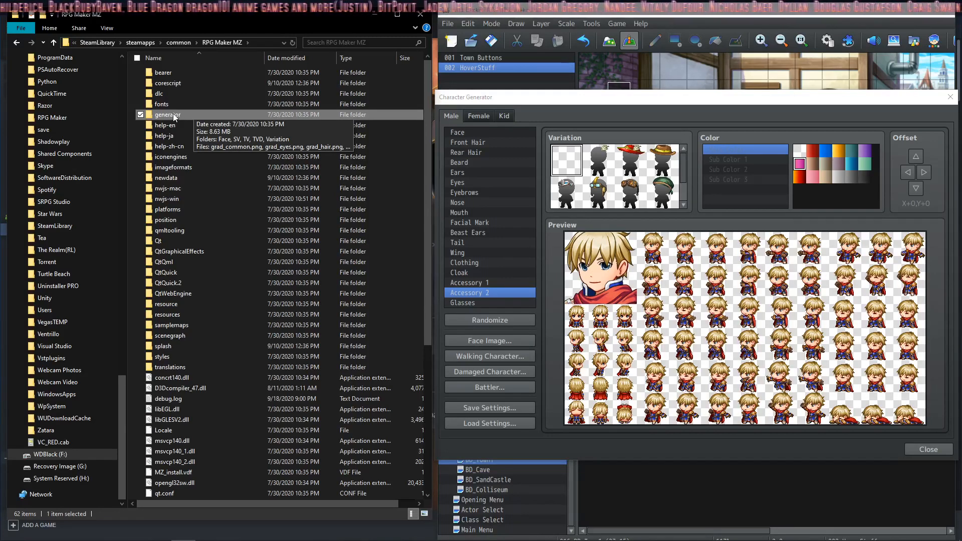
right_click(170, 114)
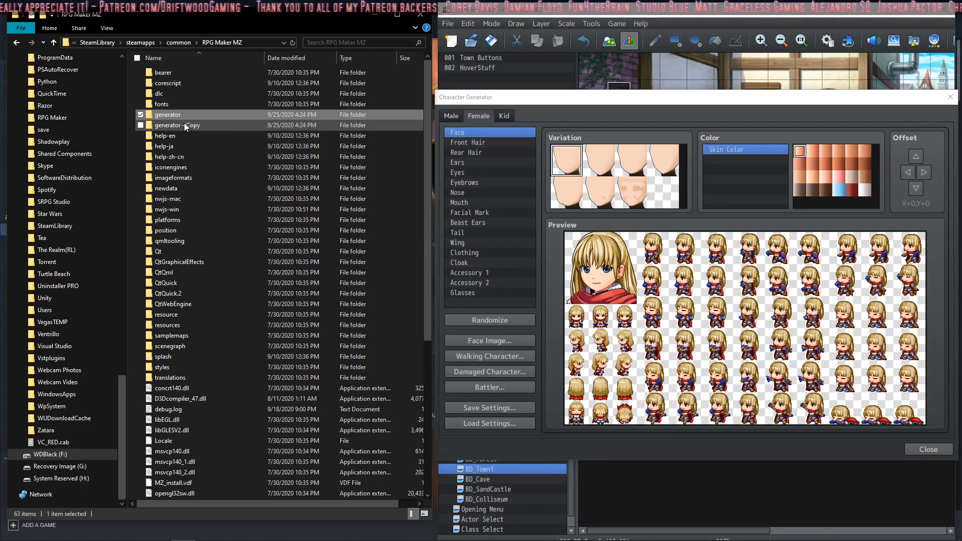
mouse_move(169, 114)
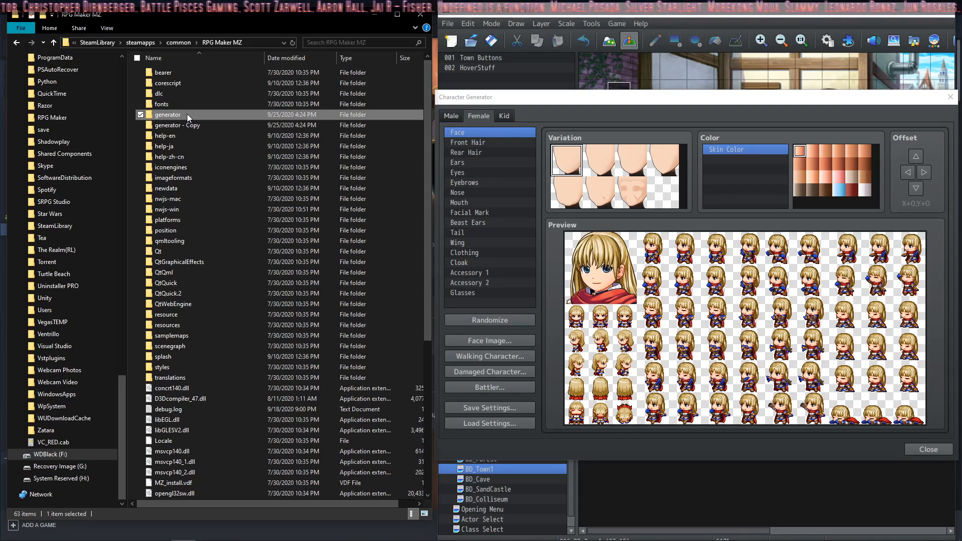
double_click(168, 114)
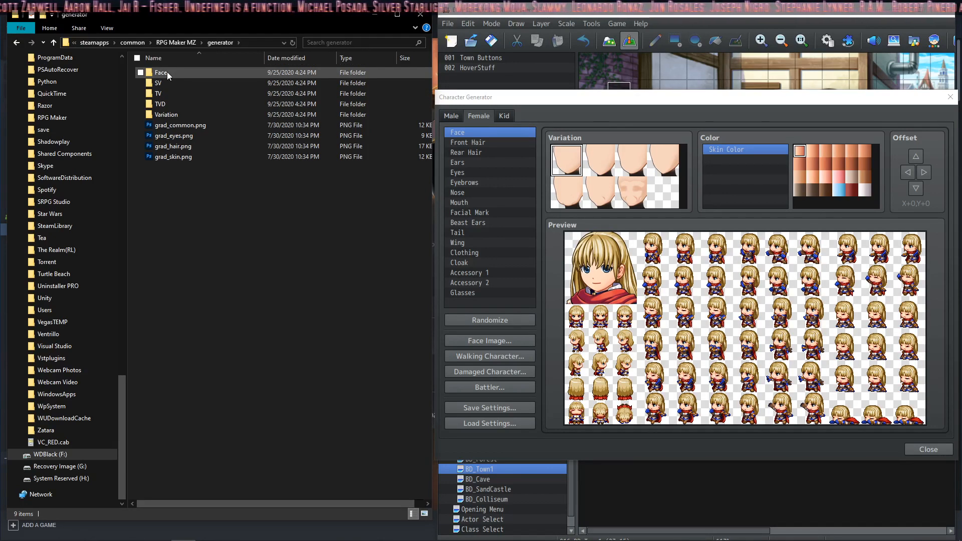
- Browse into the Face folder from the generator folder listing
left_click(161, 103)
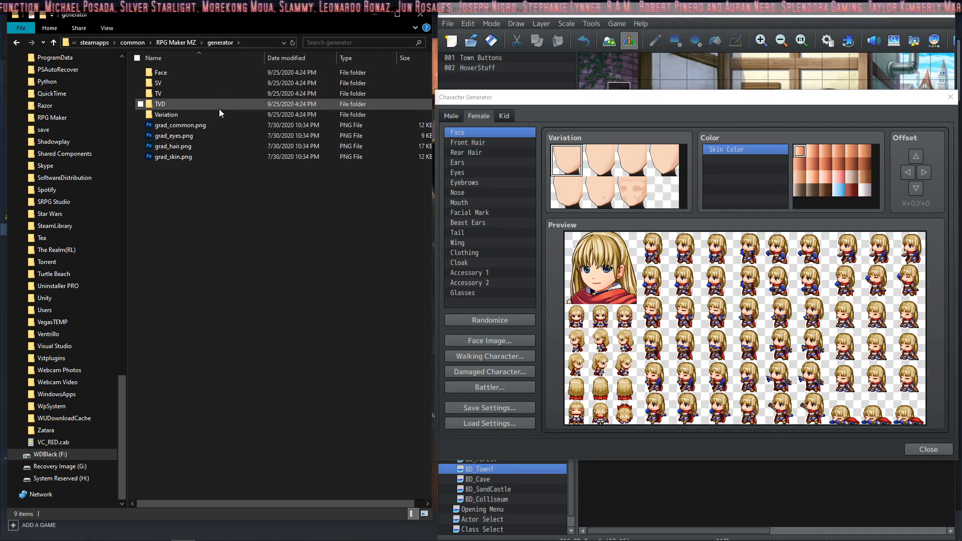
left_click(160, 73)
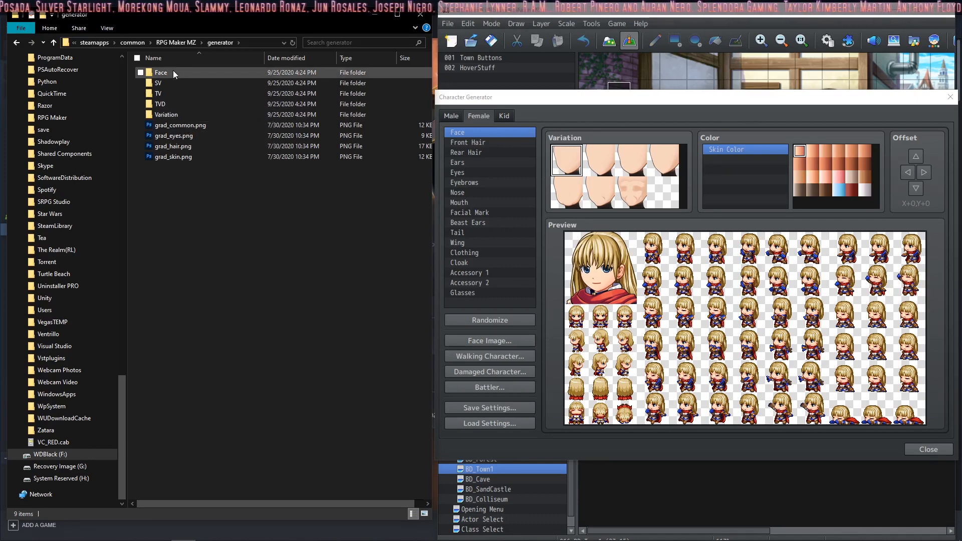
double_click(160, 72)
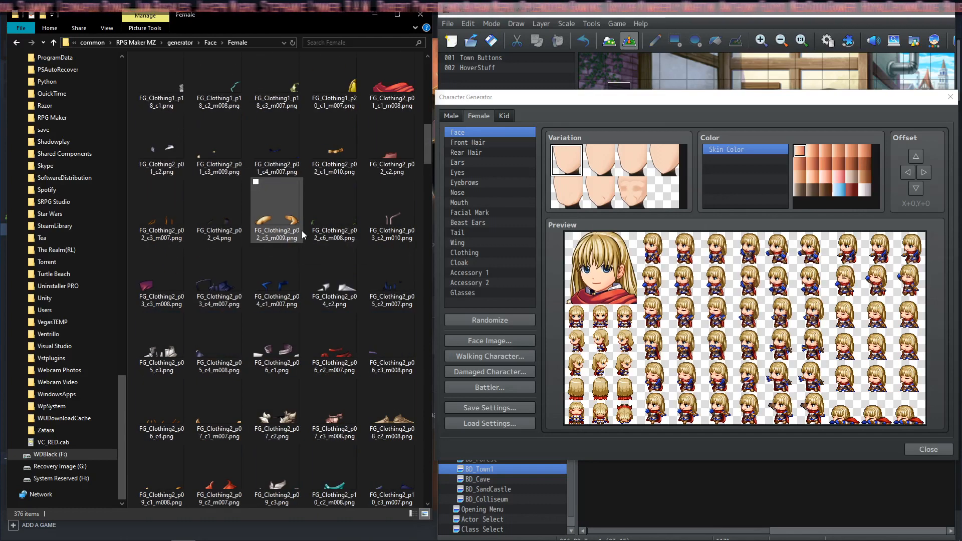
- Locate the braided FG_RearHair1_p15_c1_m003.png part in Face > Female and move on to the SV > Female sprites
scroll("down", 3)
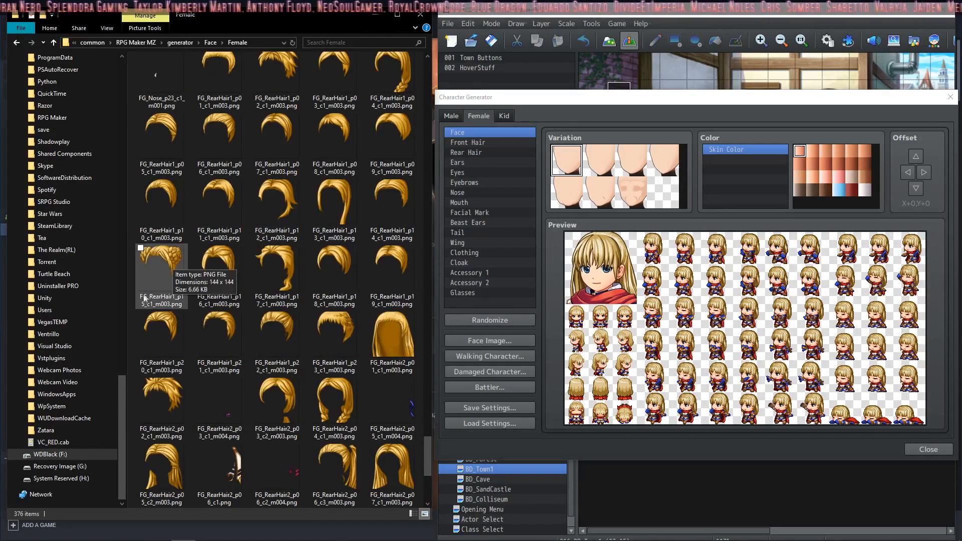
left_click(161, 272)
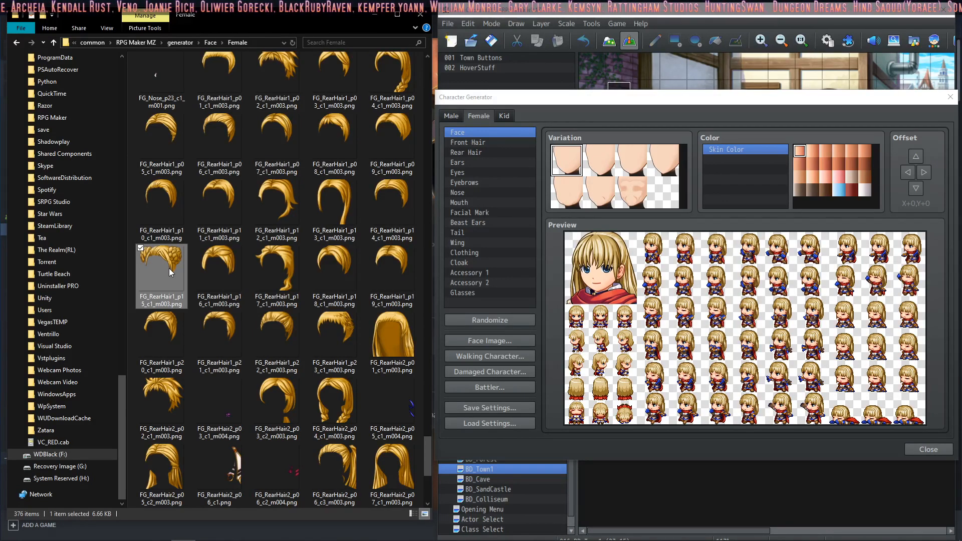
mouse_move(185, 297)
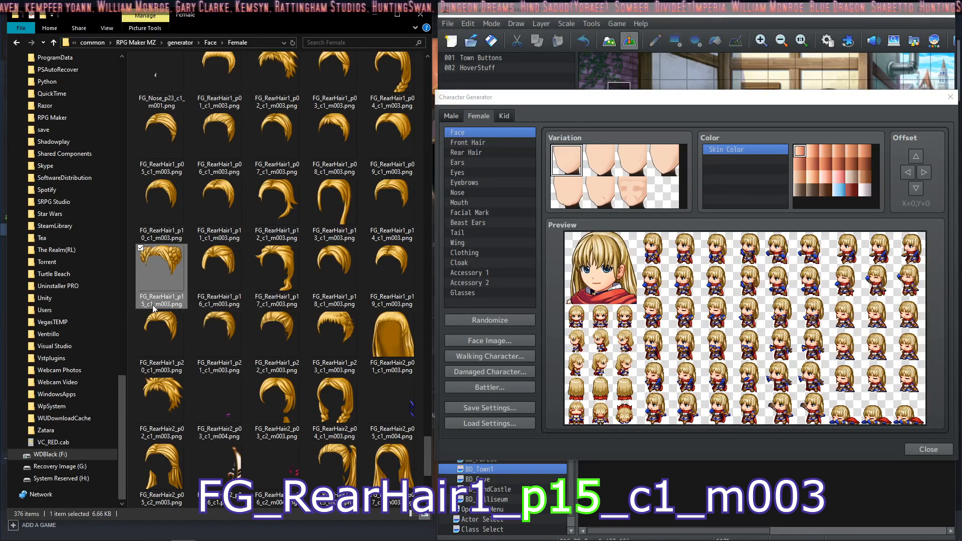
mouse_move(219, 273)
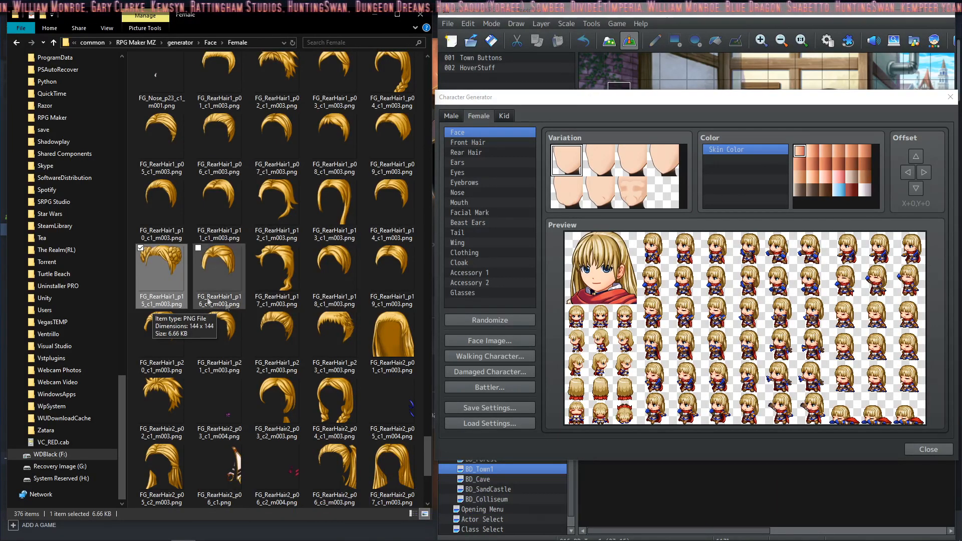
scroll("down", 3)
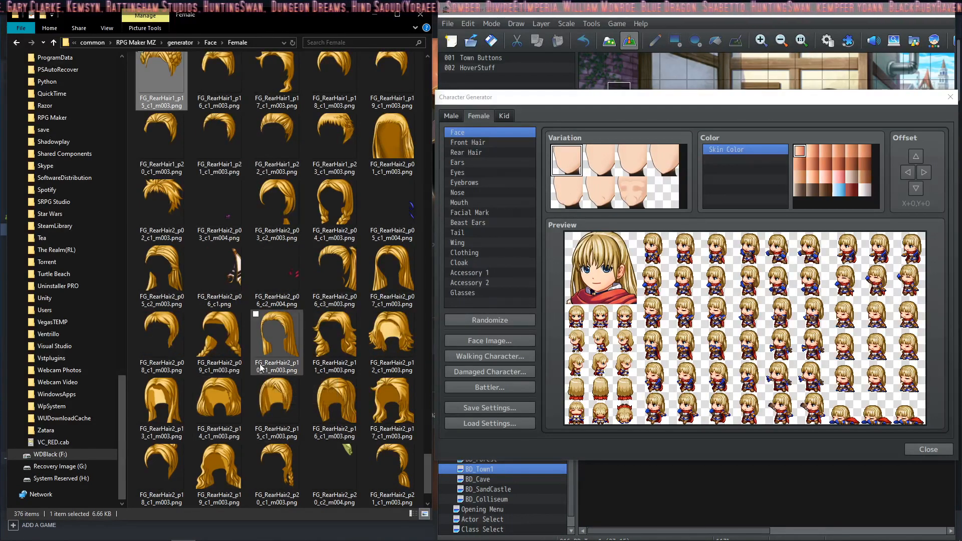
scroll("down", 3)
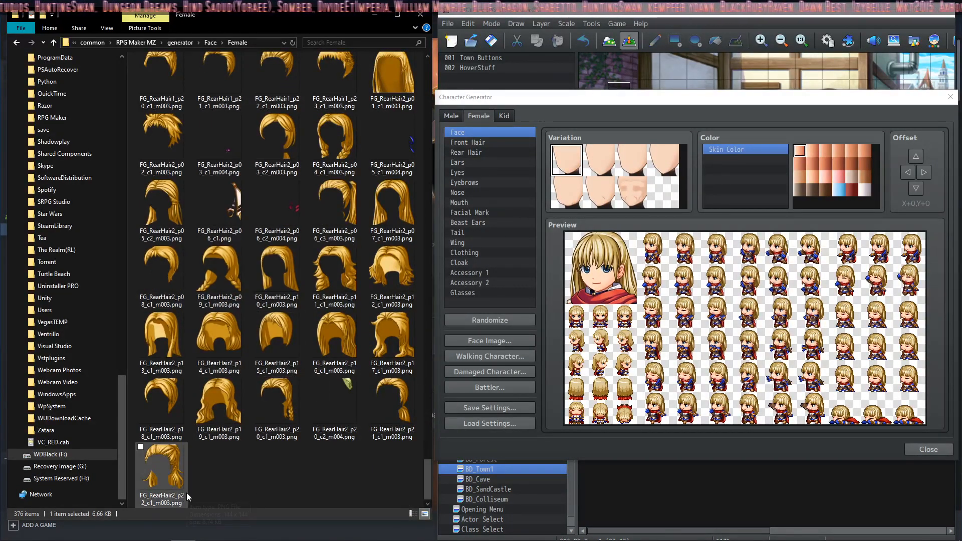
mouse_move(147, 505)
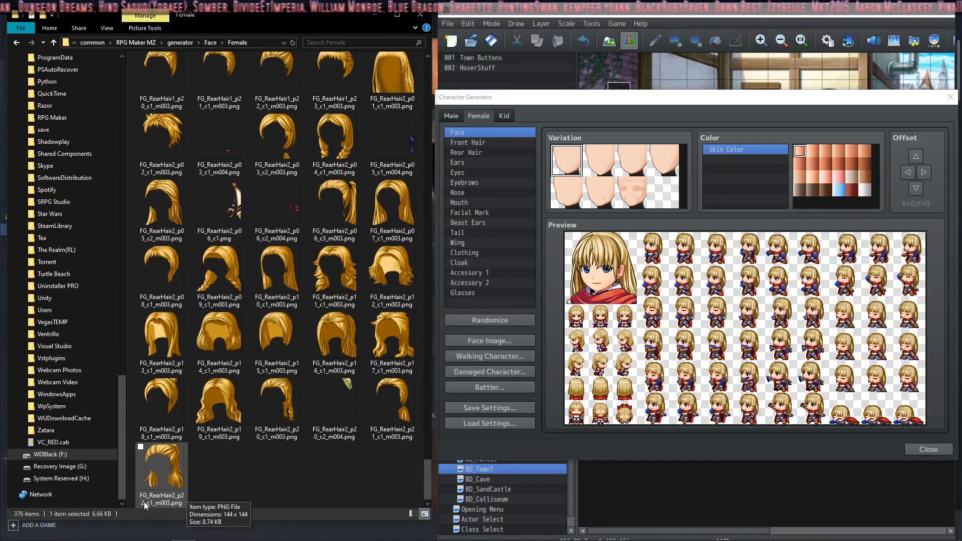
mouse_move(195, 495)
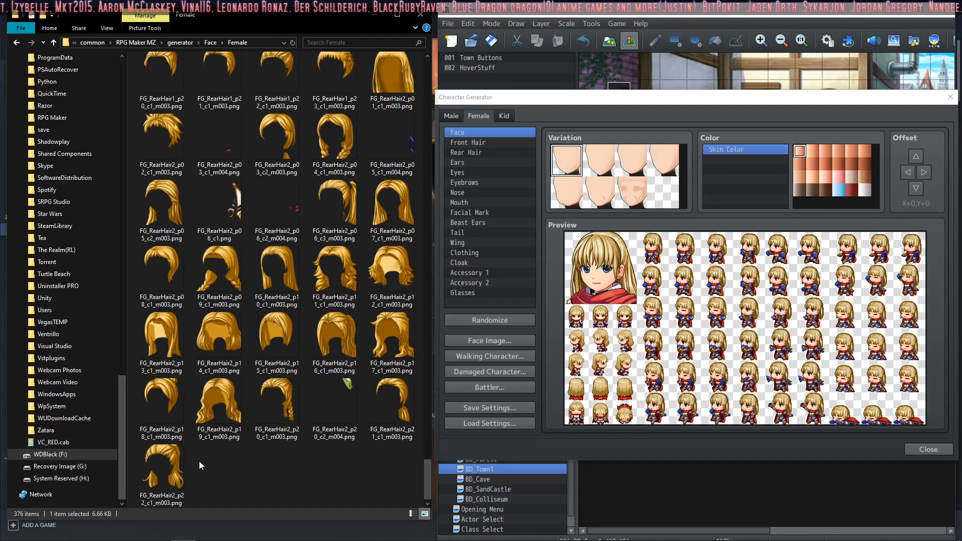
mouse_move(161, 466)
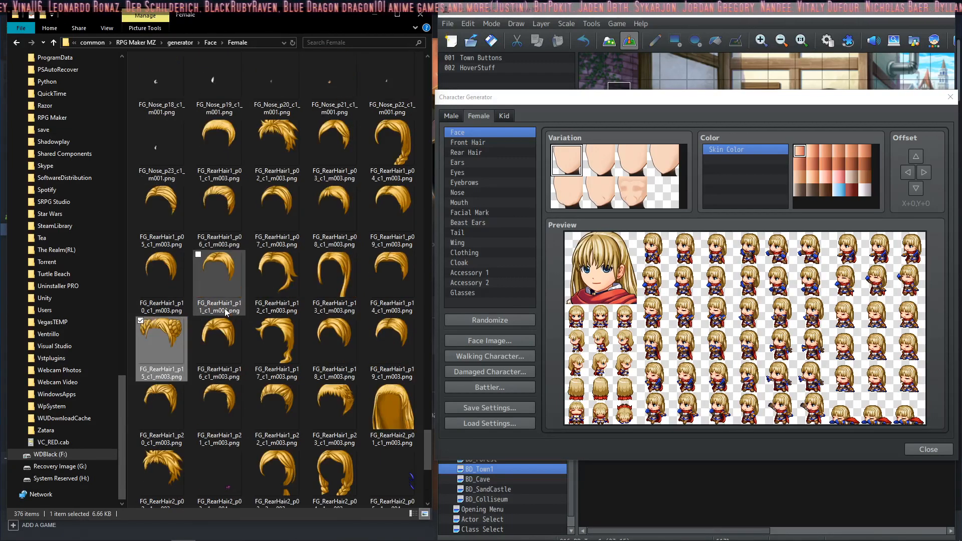
scroll("down", 3)
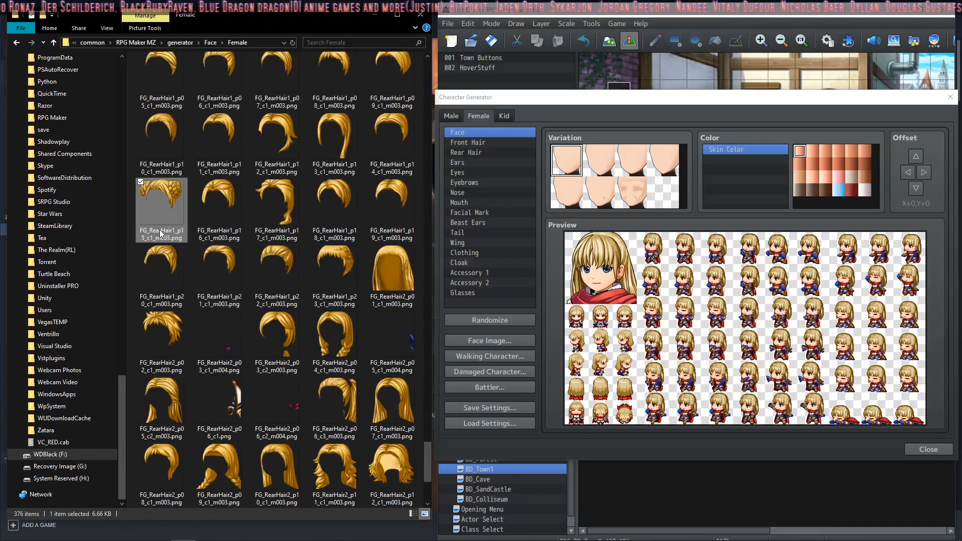
mouse_move(161, 220)
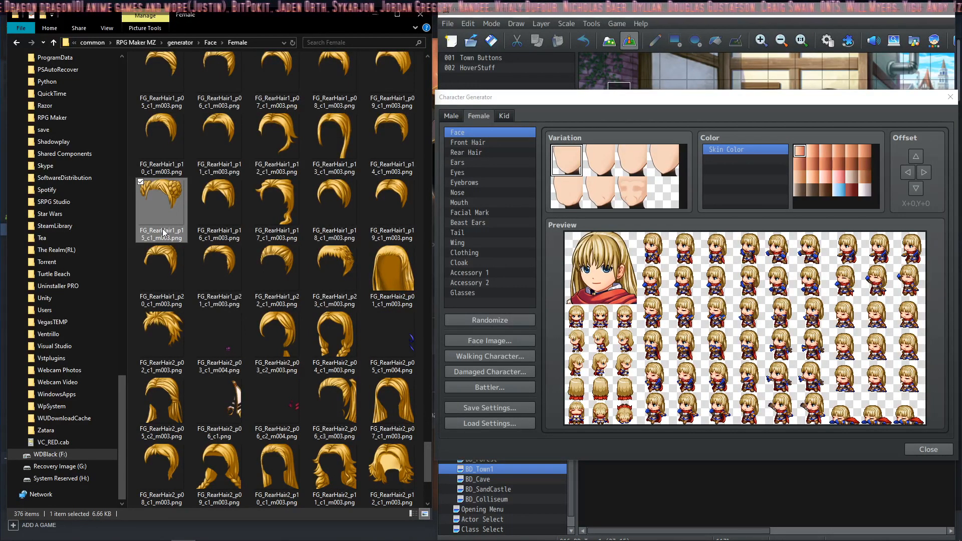
left_click(161, 234)
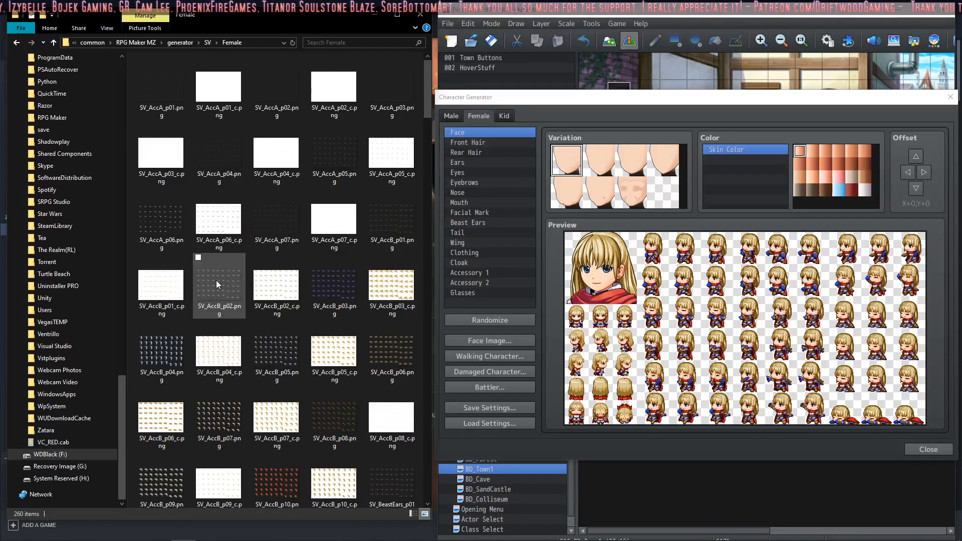
- Rename SV_RearHair1_p15.png in SV > Female to p60
scroll("down", 3)
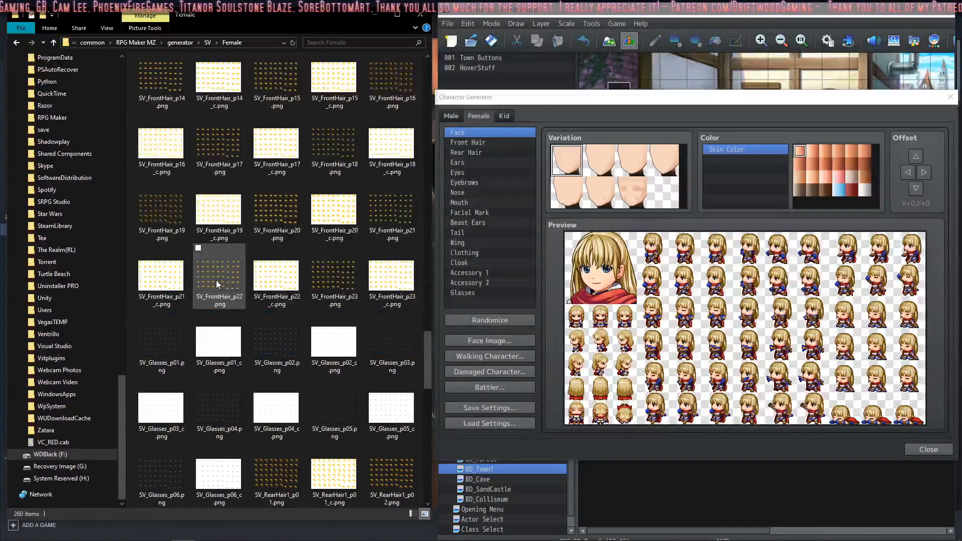
scroll("down", 3)
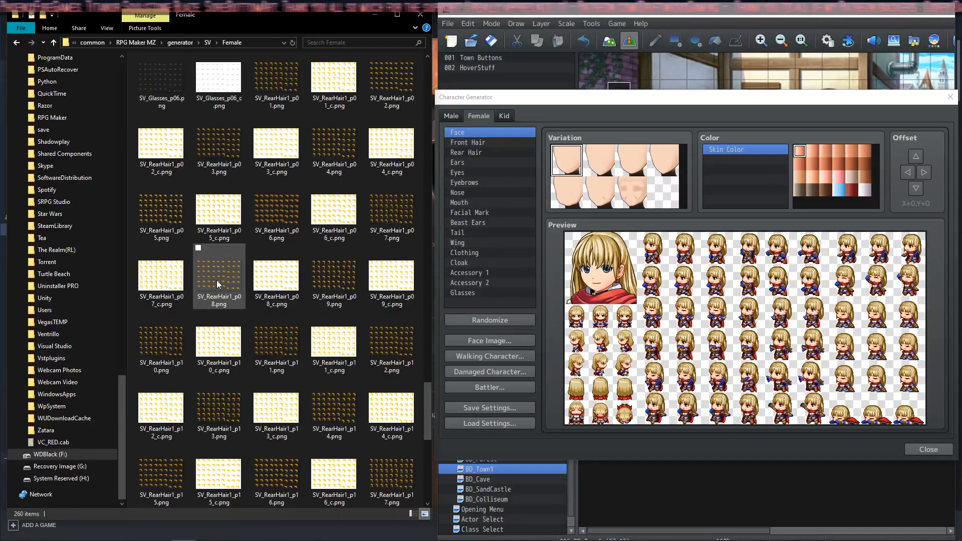
scroll("down", 3)
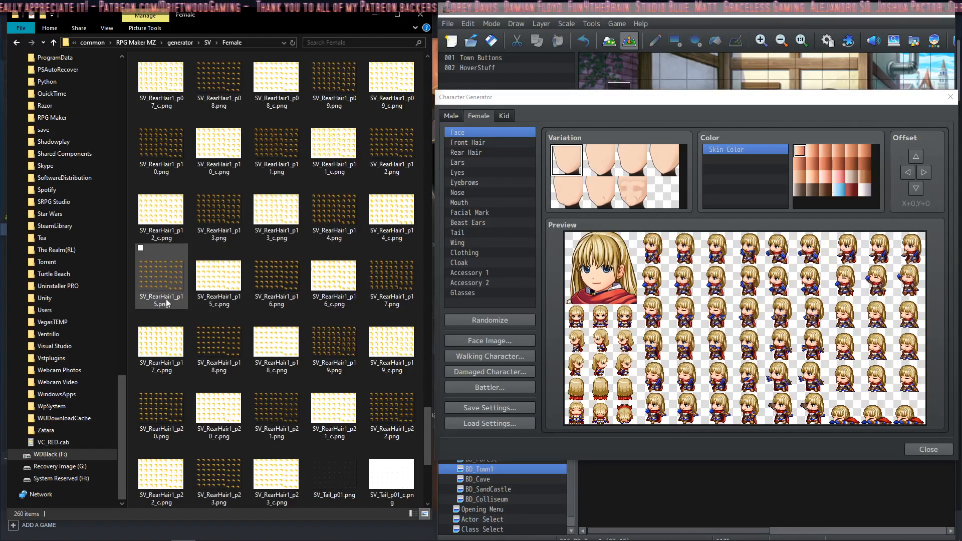
left_click(160, 277)
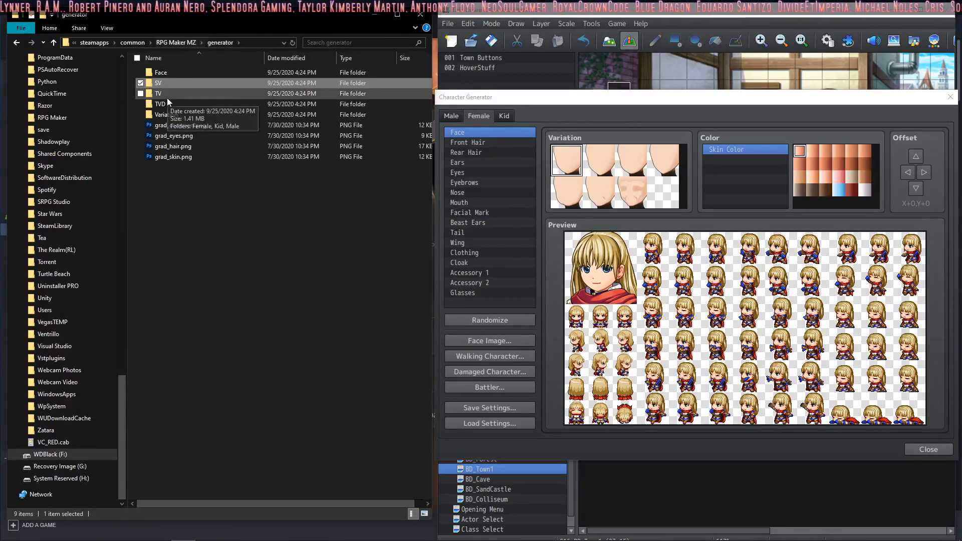
- Rename TV_RearHair1_p15 and its _c colour mask in TV > Female to p60
double_click(158, 94)
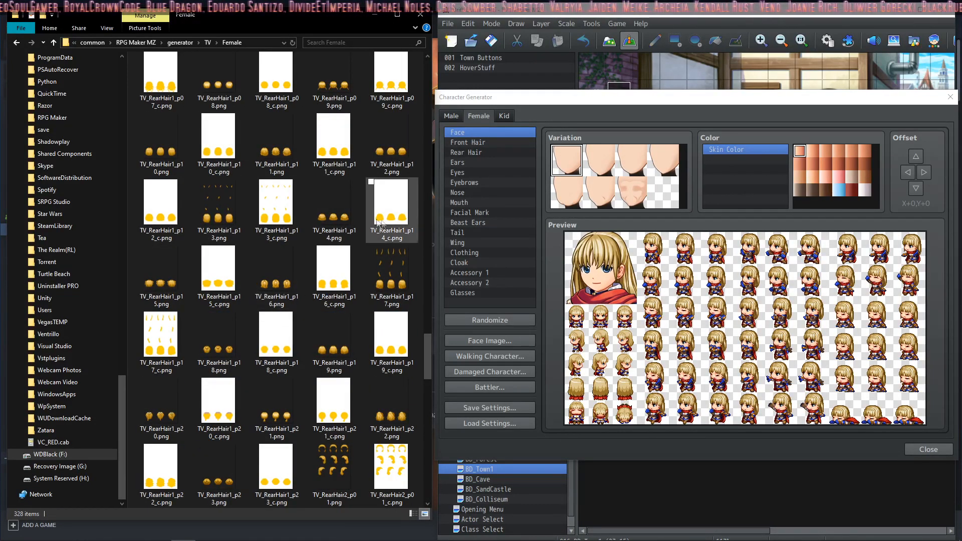
left_click(161, 268)
type("60")
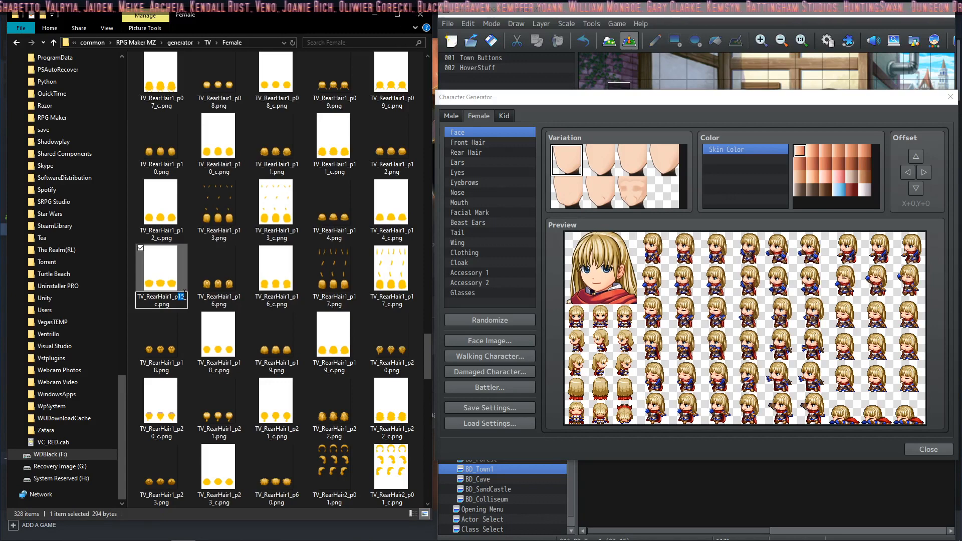
scroll("down", 3)
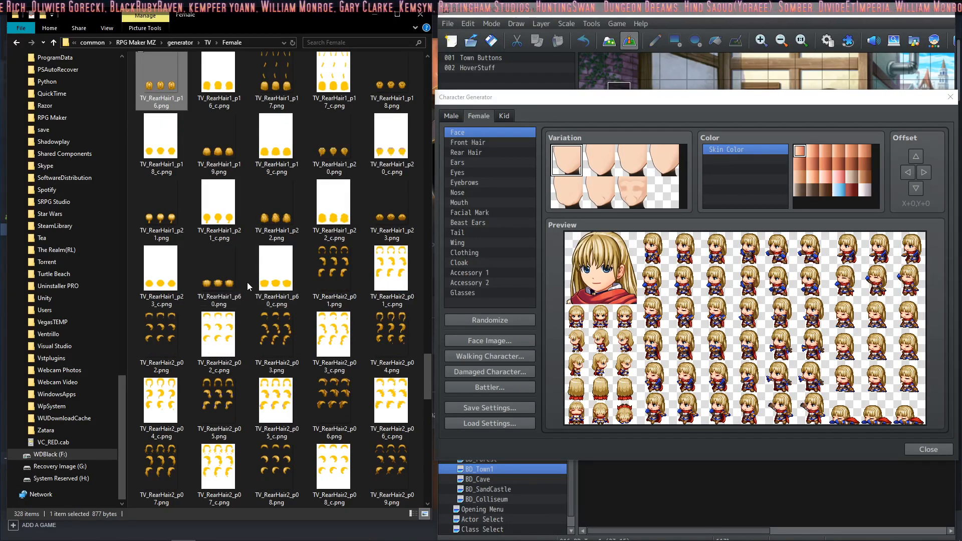
left_click(275, 335)
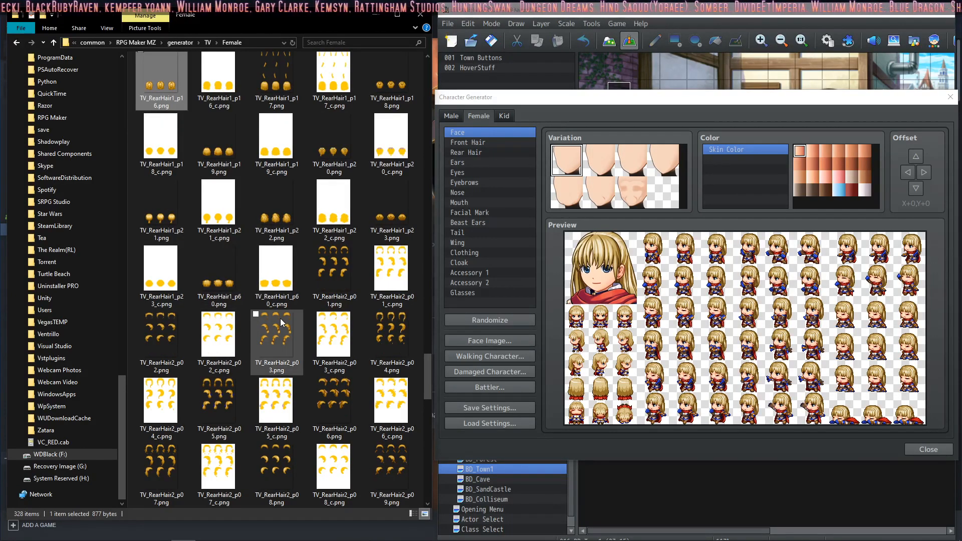
mouse_move(290, 359)
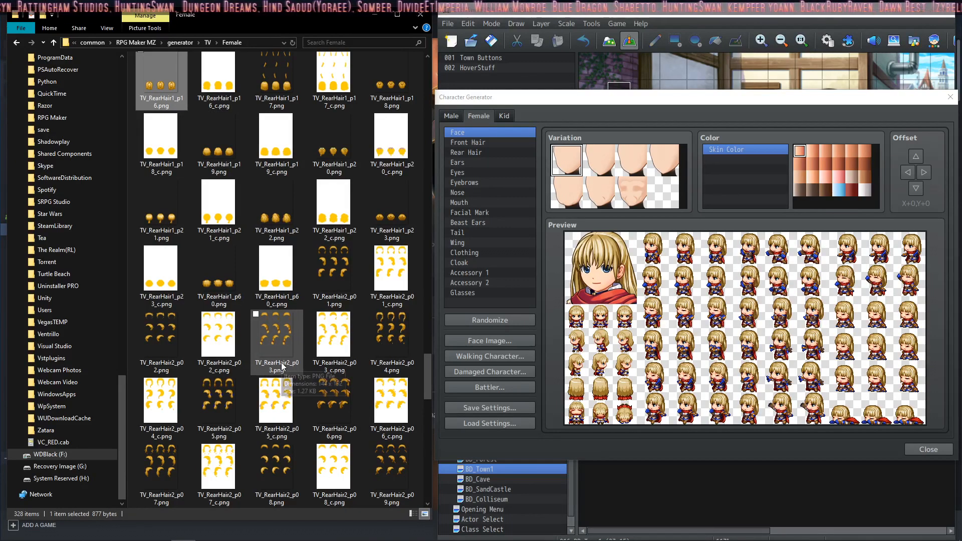
- Rename TV_RearHair2_p15 and its _c colour mask to p60
scroll("down", 3)
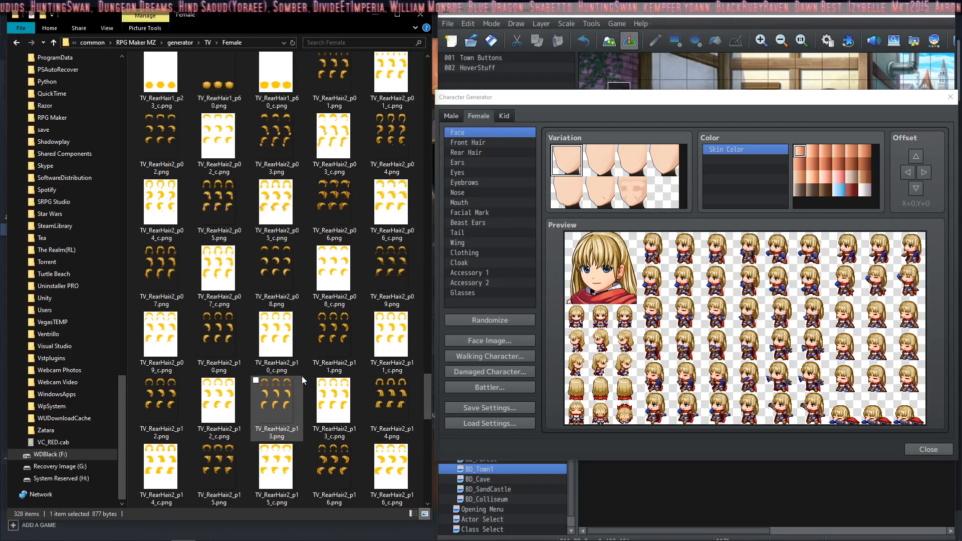
scroll("down", 3)
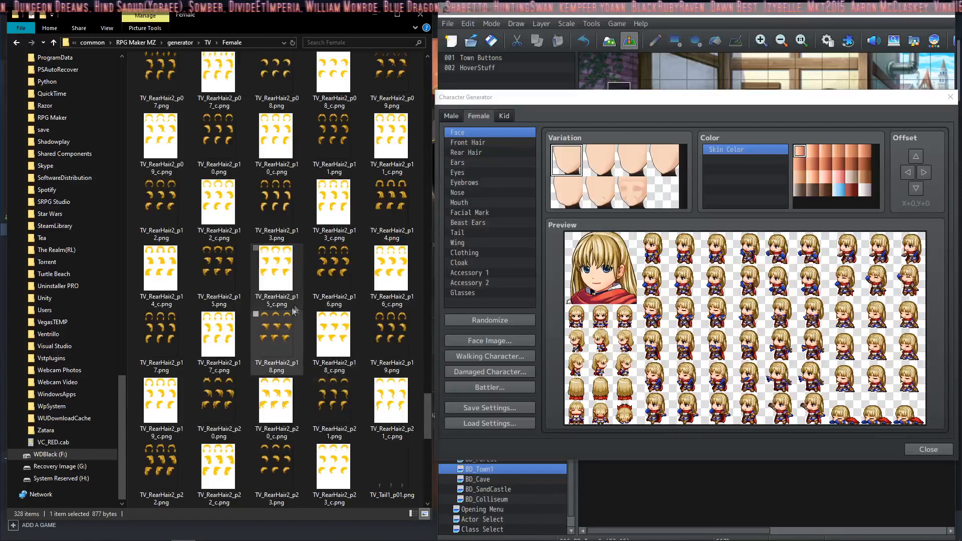
left_click(275, 266)
type("60")
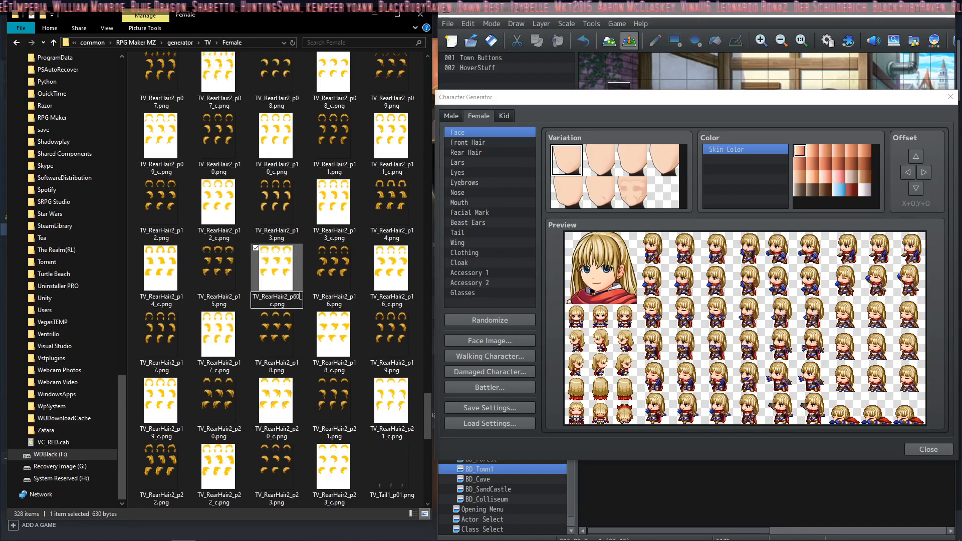
left_click(217, 266)
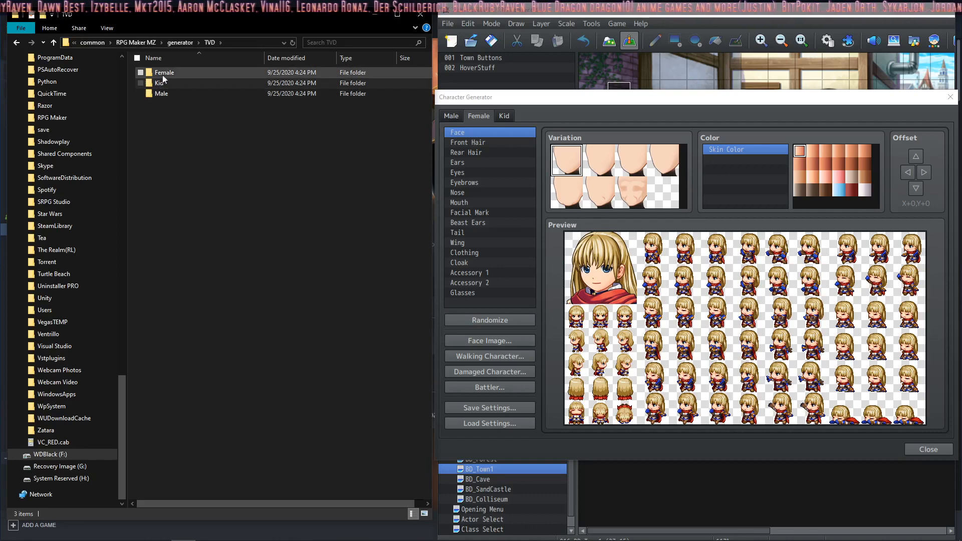
- Rename TVD_RearHair_p15.png and its _c mask in TVD > Female to p60
double_click(164, 72)
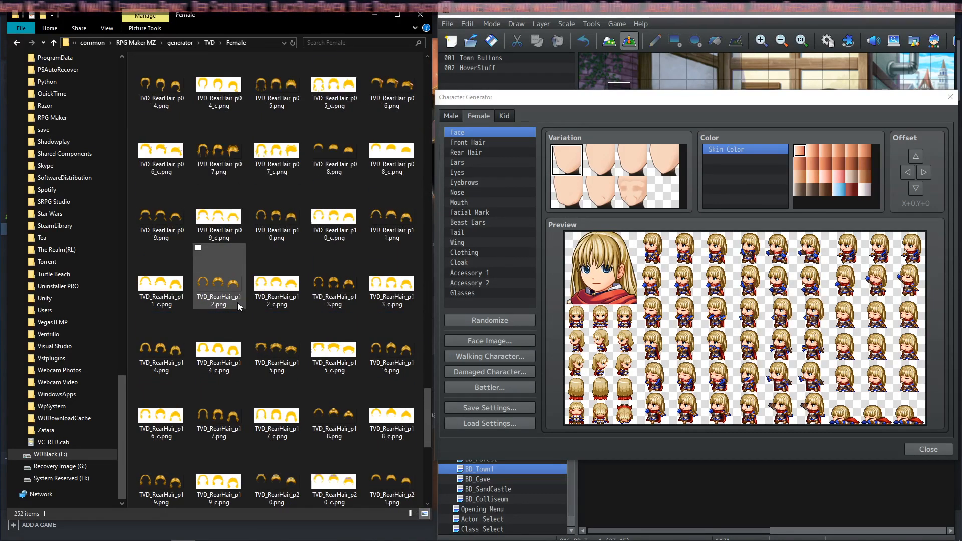
left_click(275, 350)
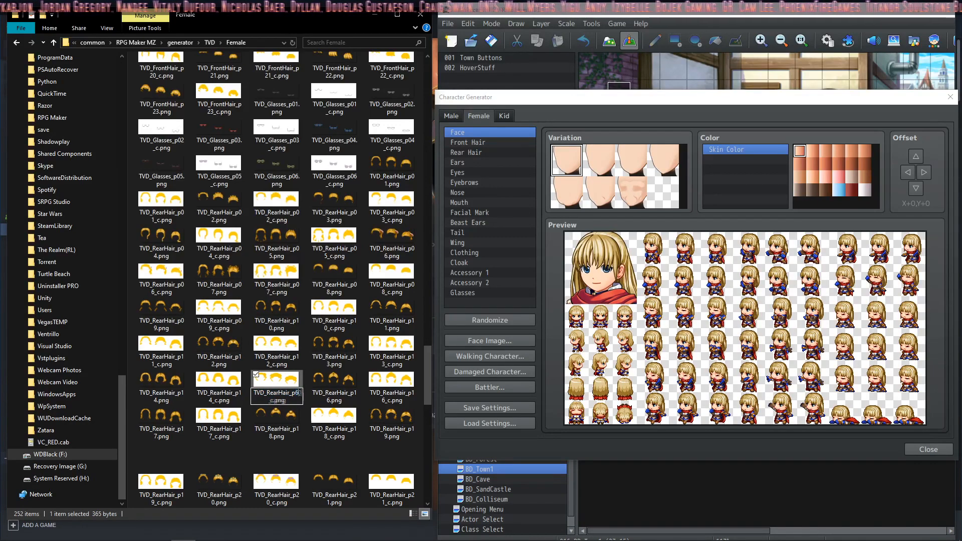
scroll("down", 3)
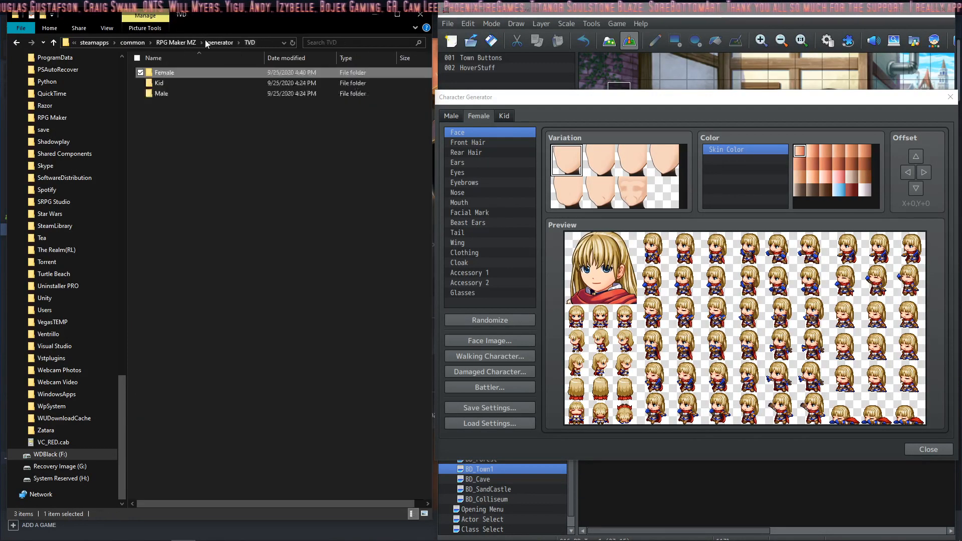
- In generator\Variation\Female, rename icon_RearHair_p15.png to icon_RearHair_p60.png so it sorts last
left_click(219, 42)
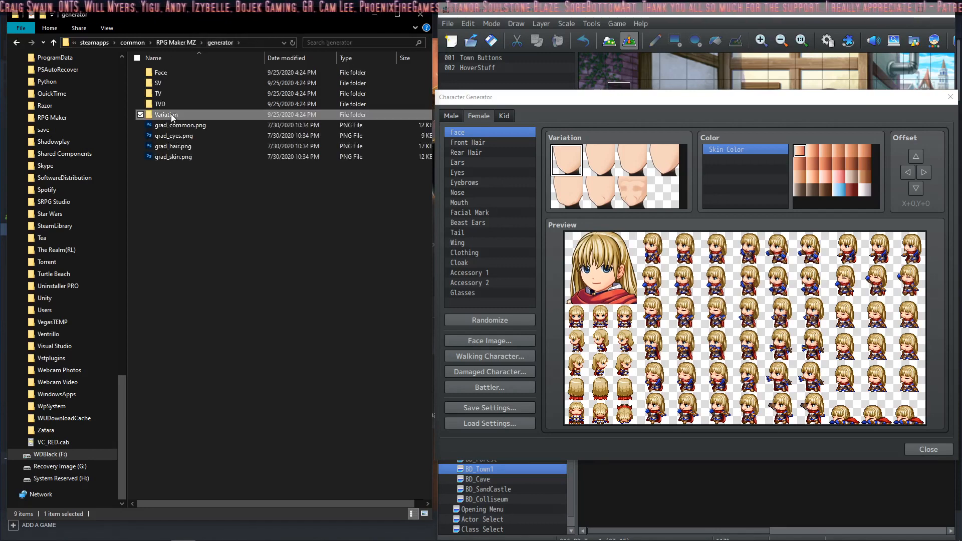
double_click(166, 114)
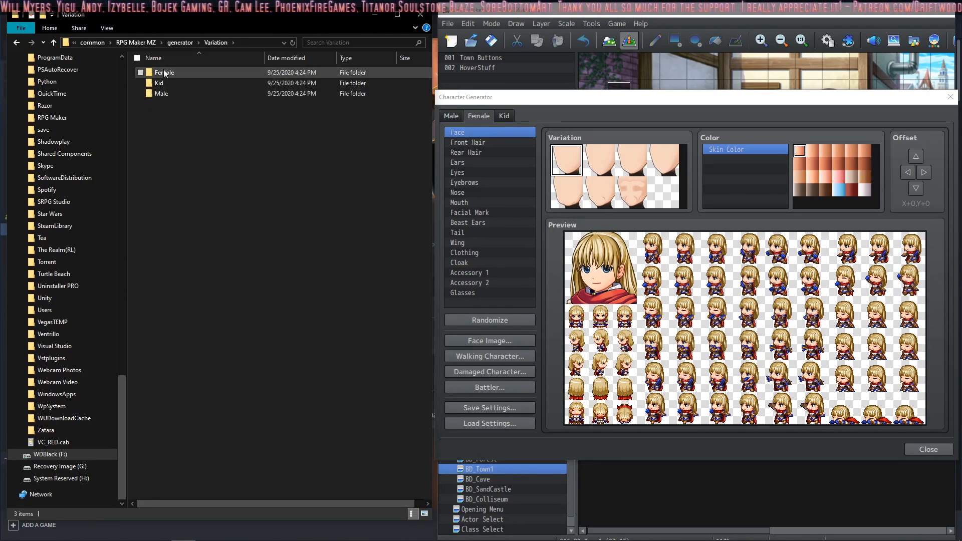
double_click(163, 72)
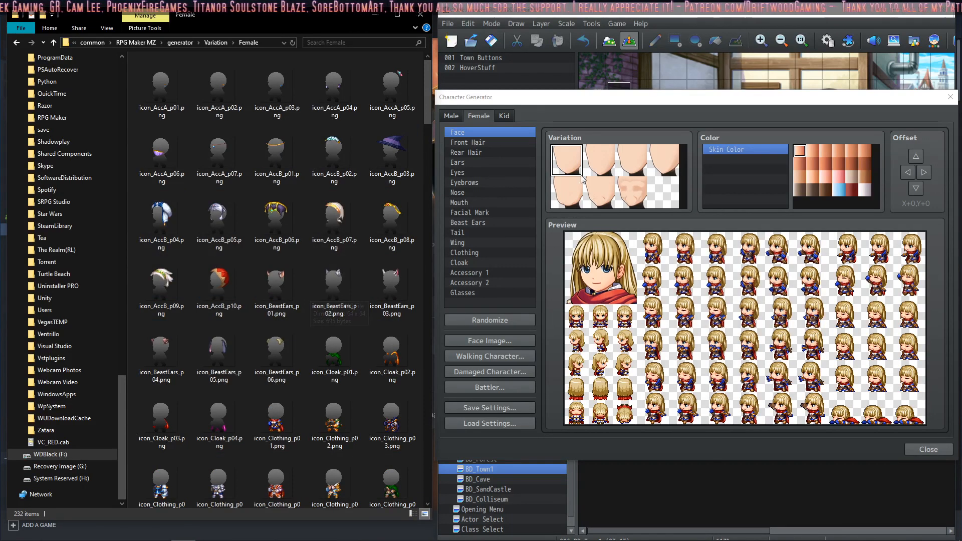
mouse_move(535, 205)
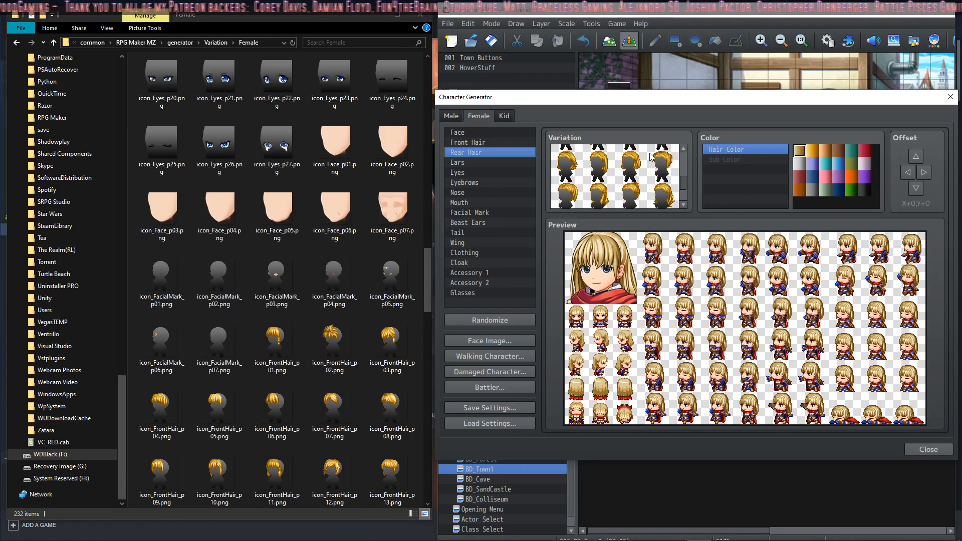
mouse_move(645, 178)
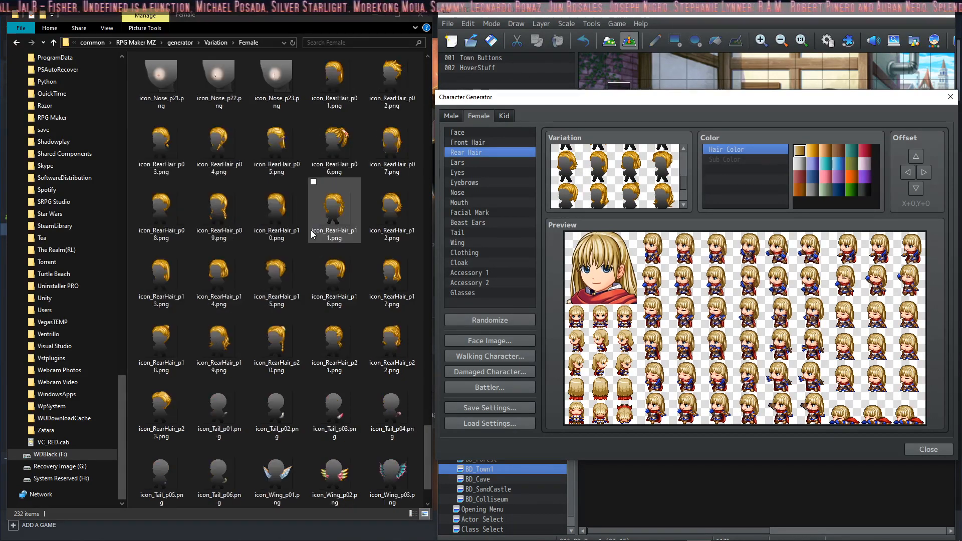
left_click(277, 276)
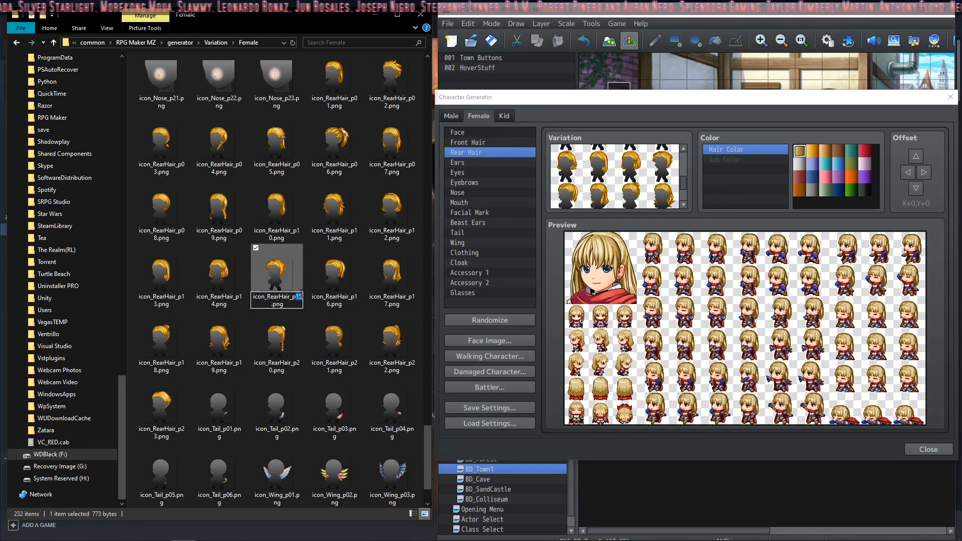
scroll("down", 3)
type("60")
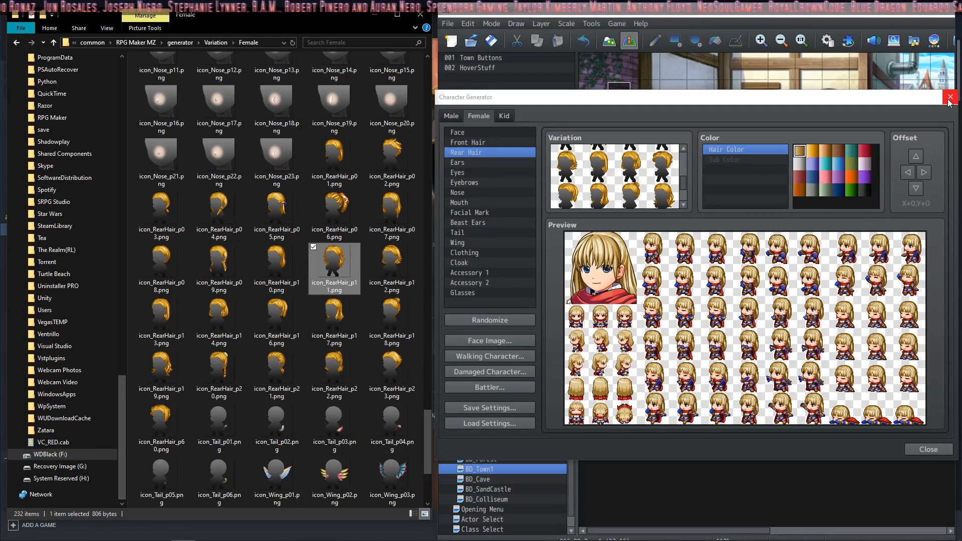
- Reopen the Character Generator, apply the last Rear Hair variation and shift it down via Offset
left_click(950, 97)
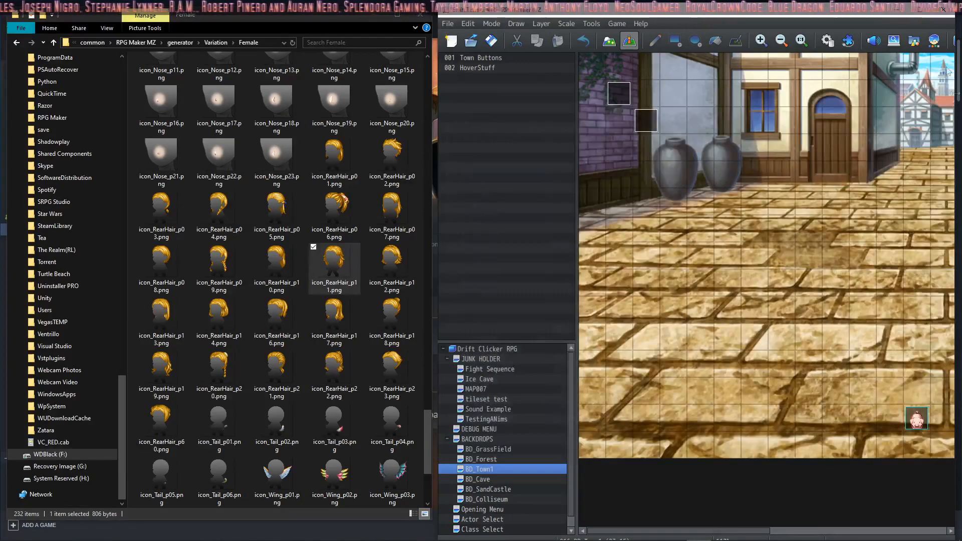
left_click(628, 40)
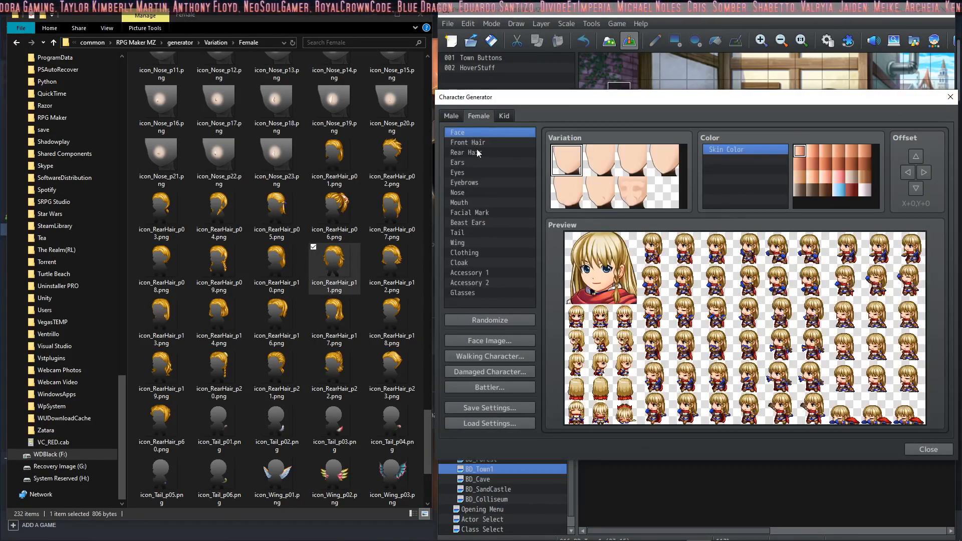
left_click(468, 152)
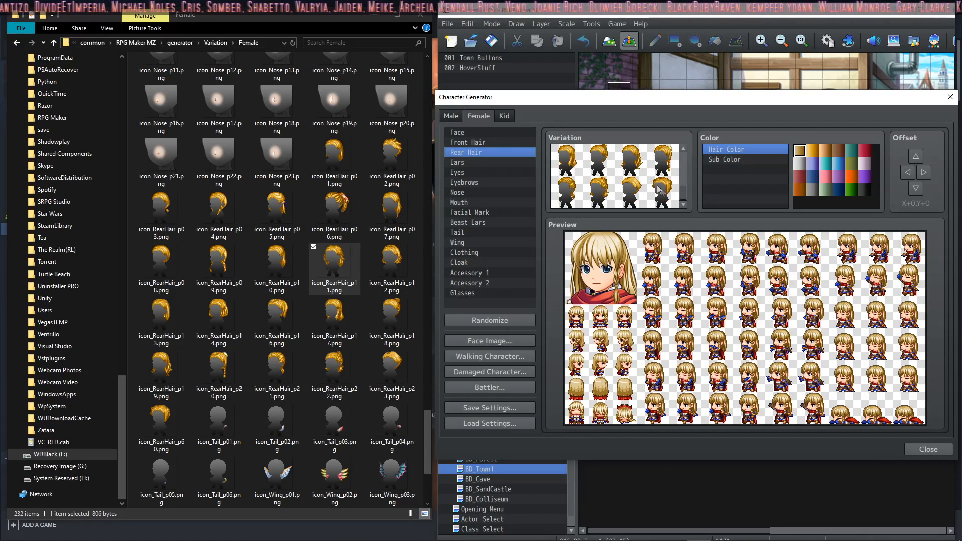
left_click(662, 191)
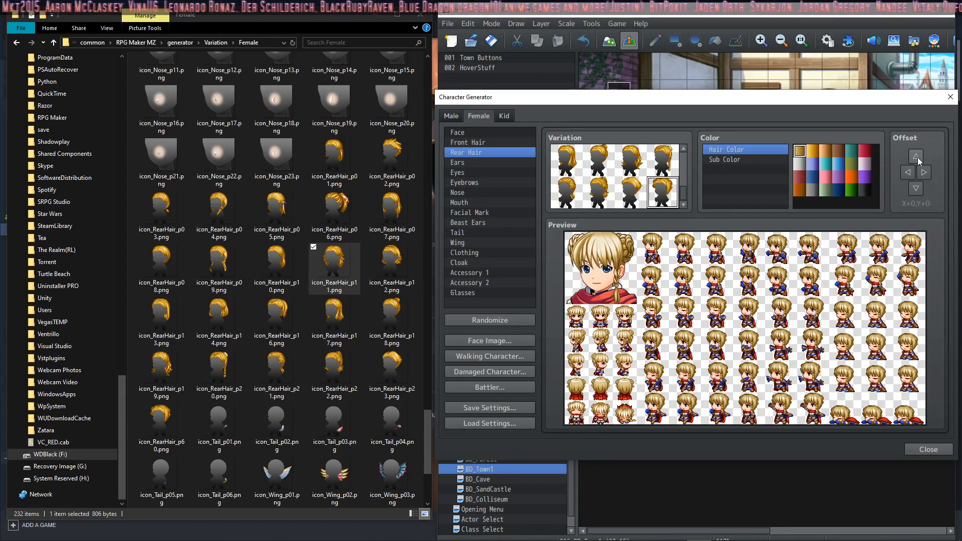
left_click(916, 188)
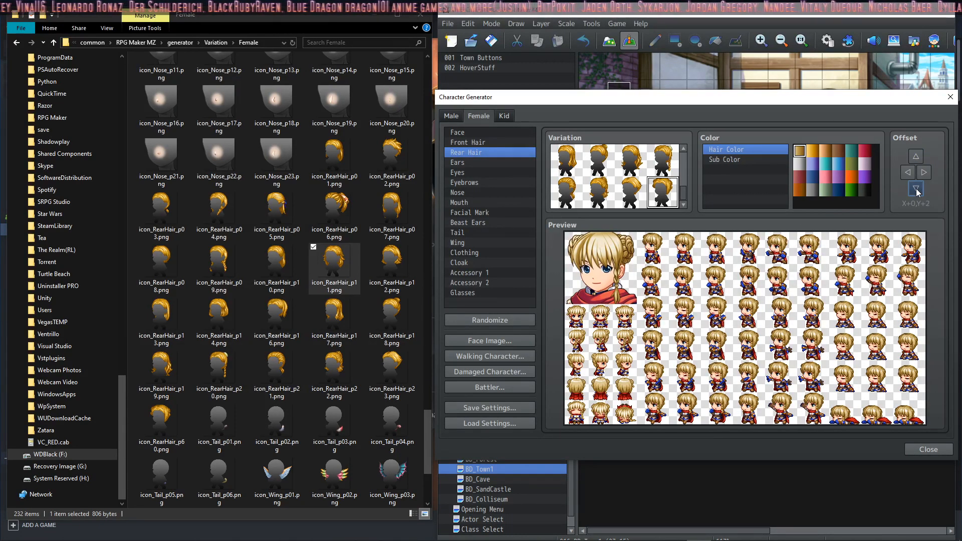